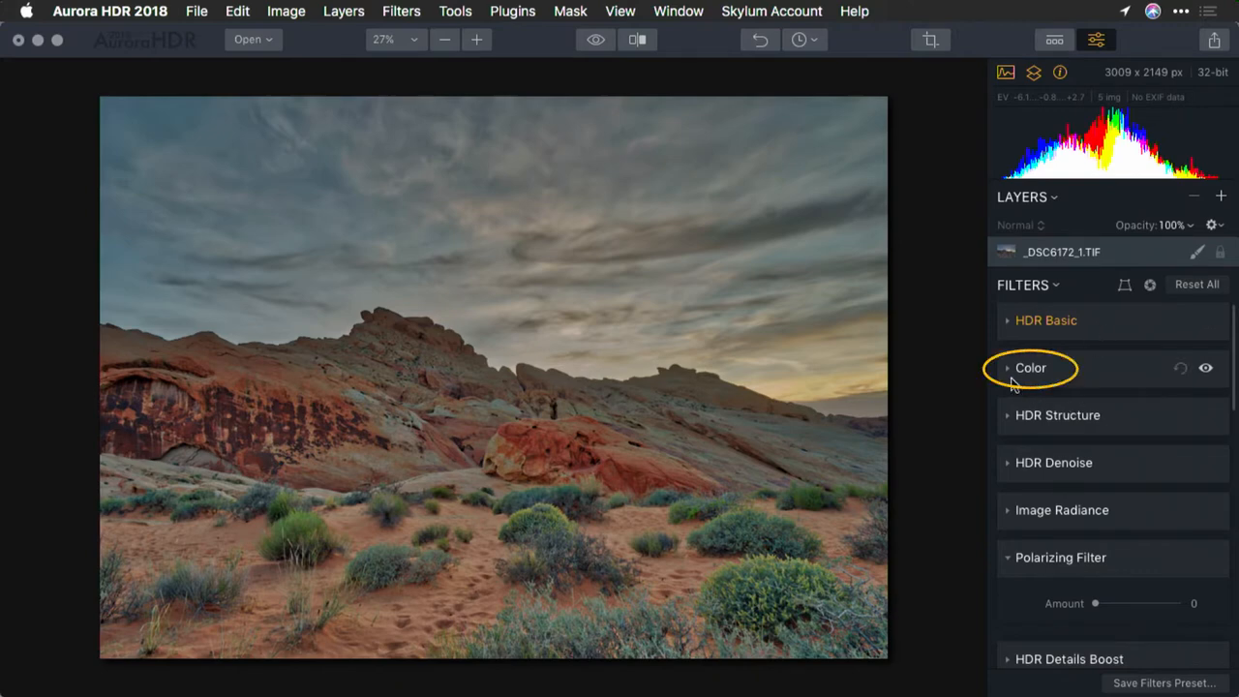
- Expand the Color filter and lower Saturation to -27
click(1030, 368)
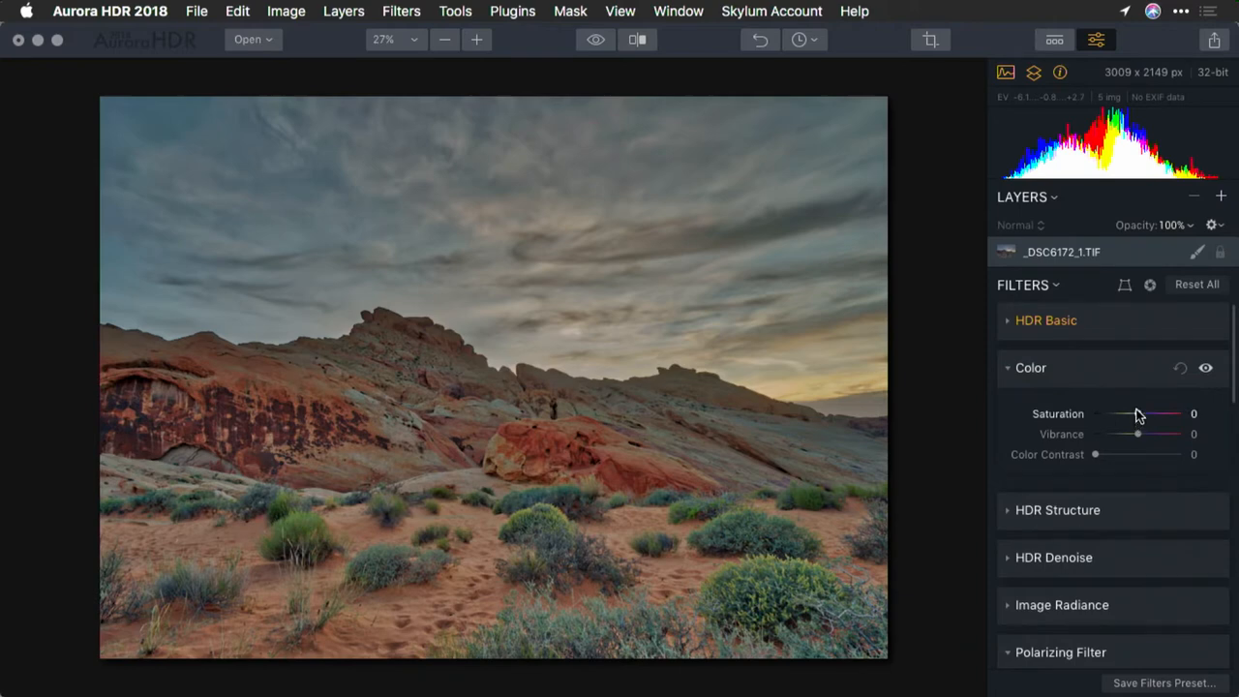
drag(1139, 414, 1179, 414)
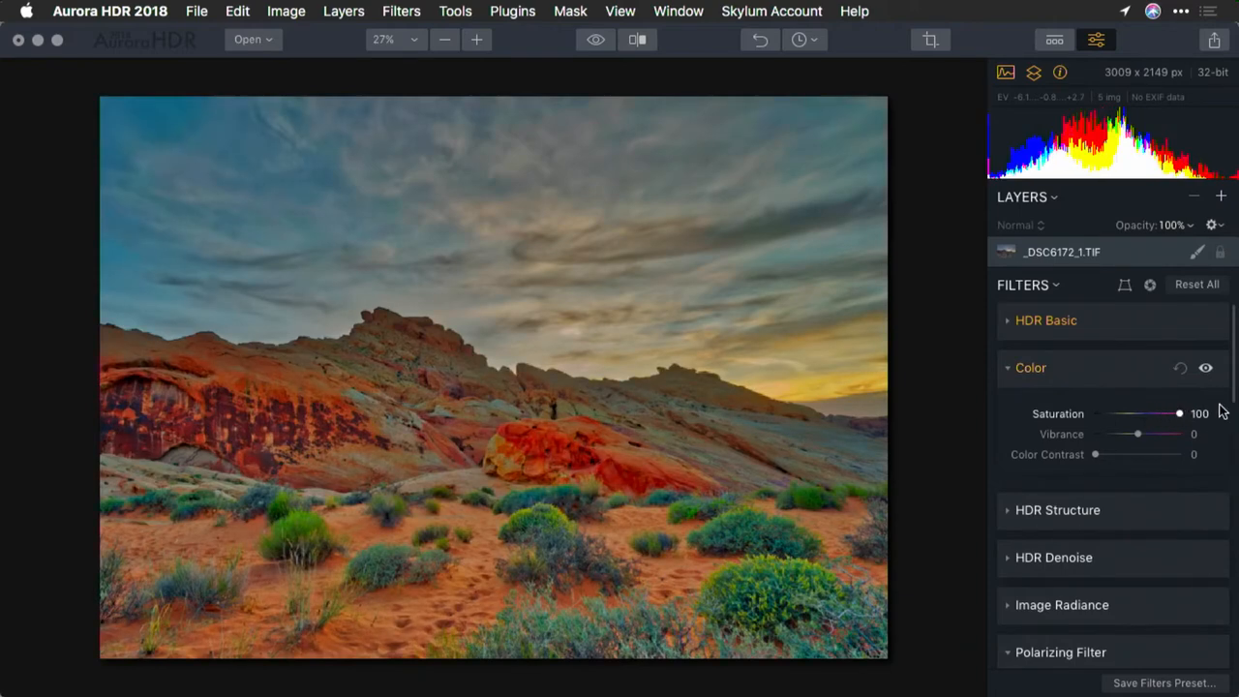
drag(1180, 414, 1131, 415)
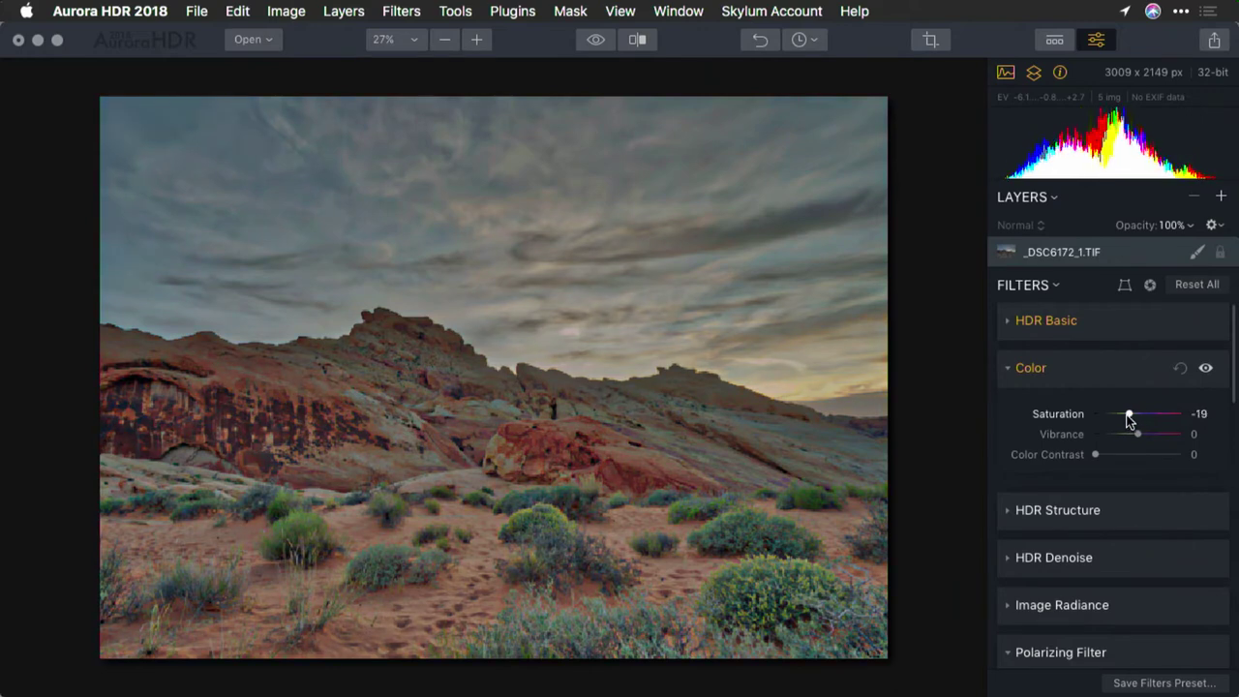
drag(1131, 414, 1125, 415)
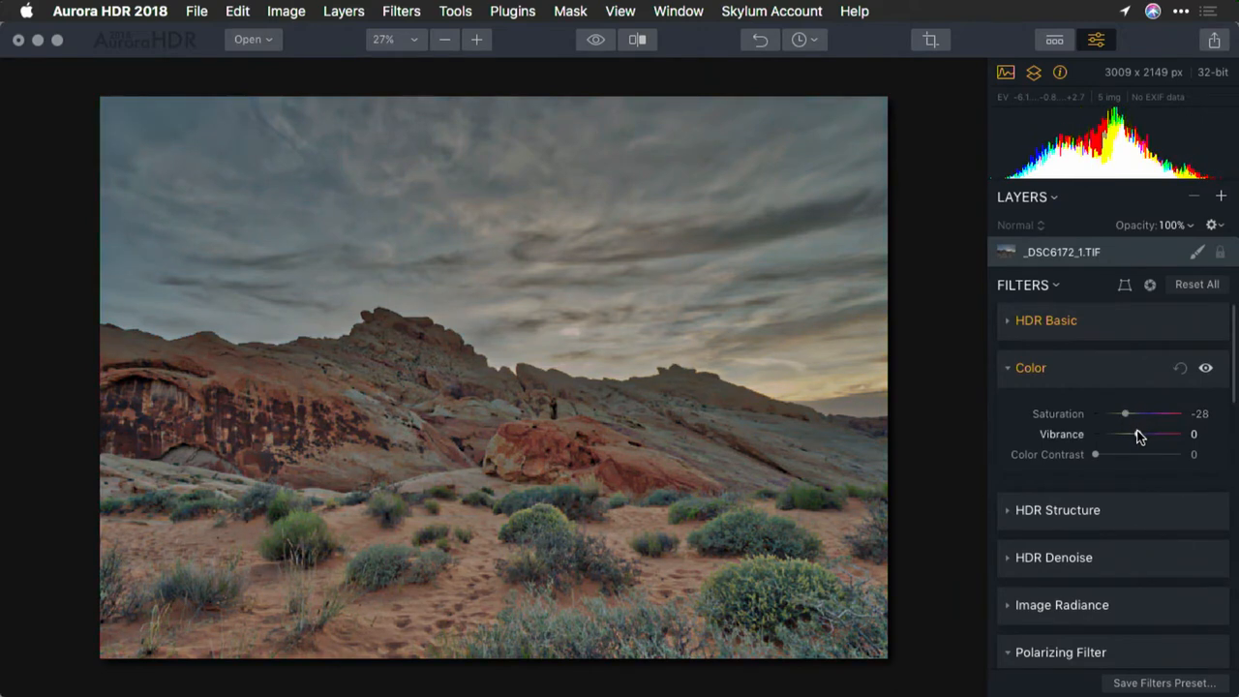
- Raise Vibrance, settling it at 74
drag(1139, 433, 1179, 433)
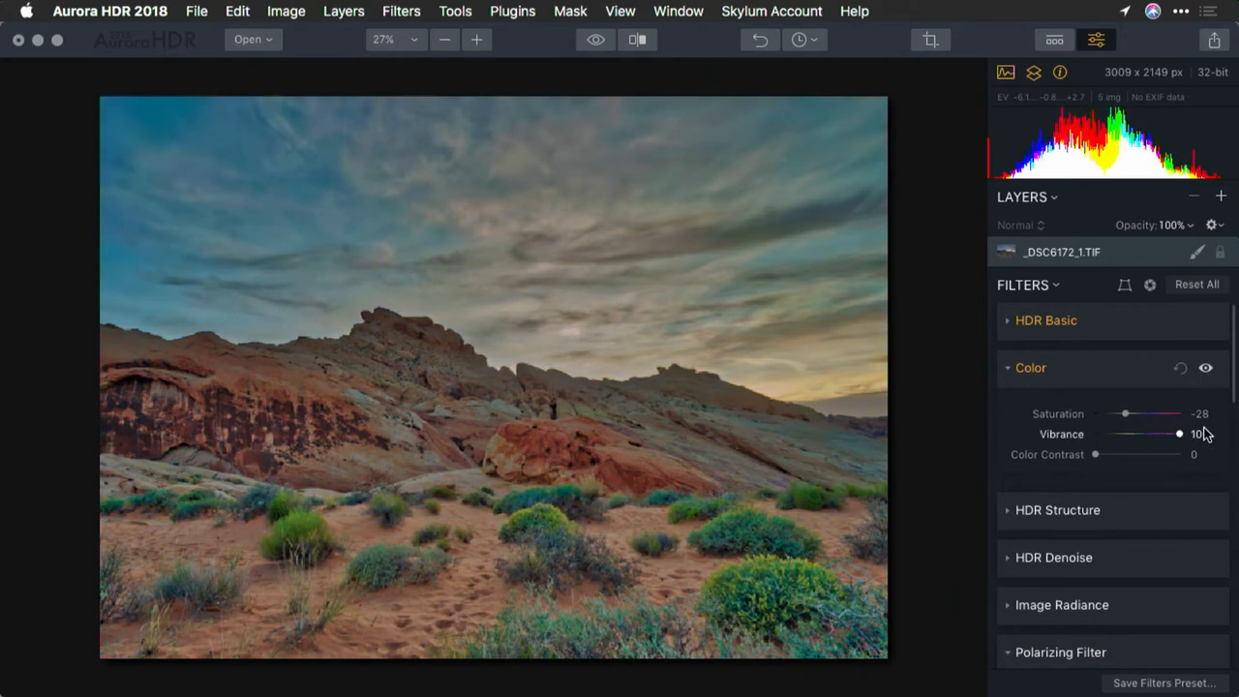
drag(1179, 434, 1172, 434)
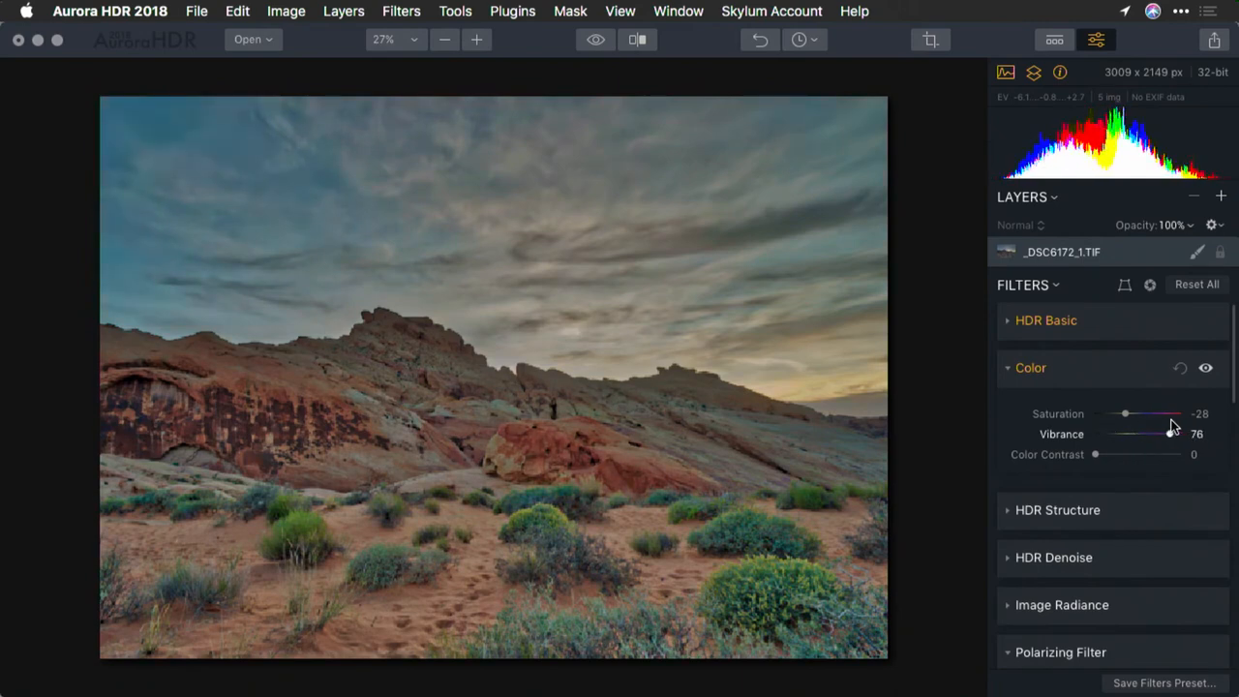
drag(1171, 434, 1163, 434)
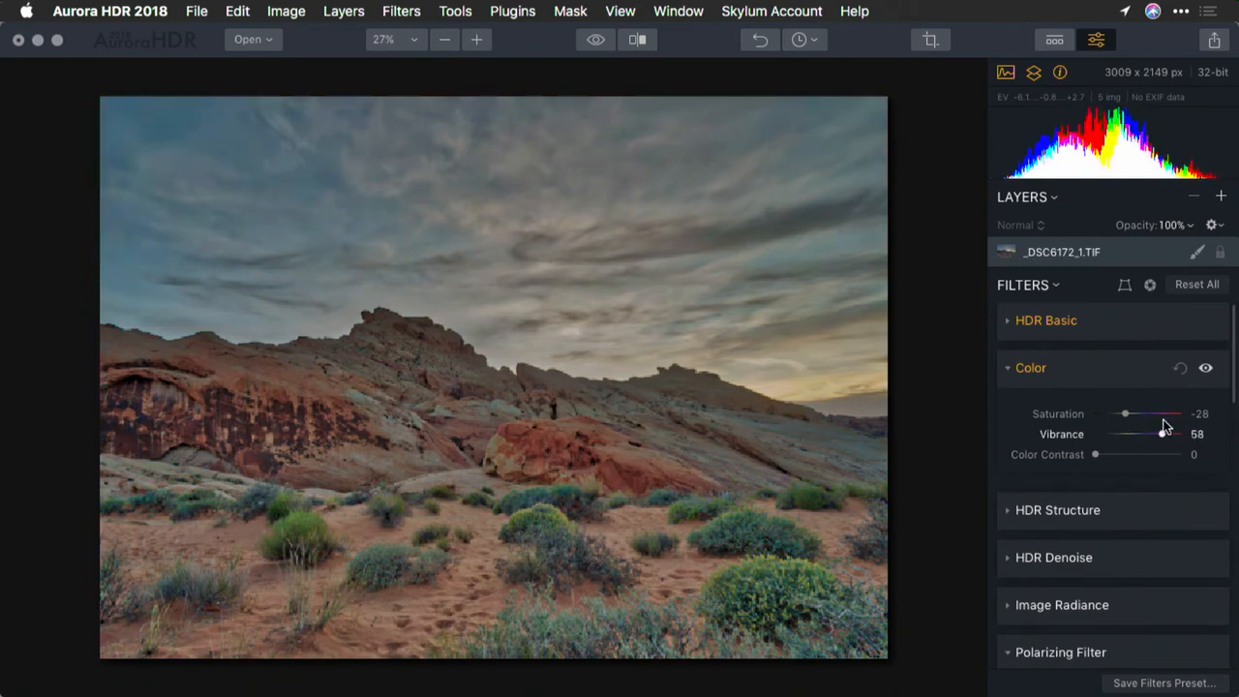
drag(1162, 433, 1181, 434)
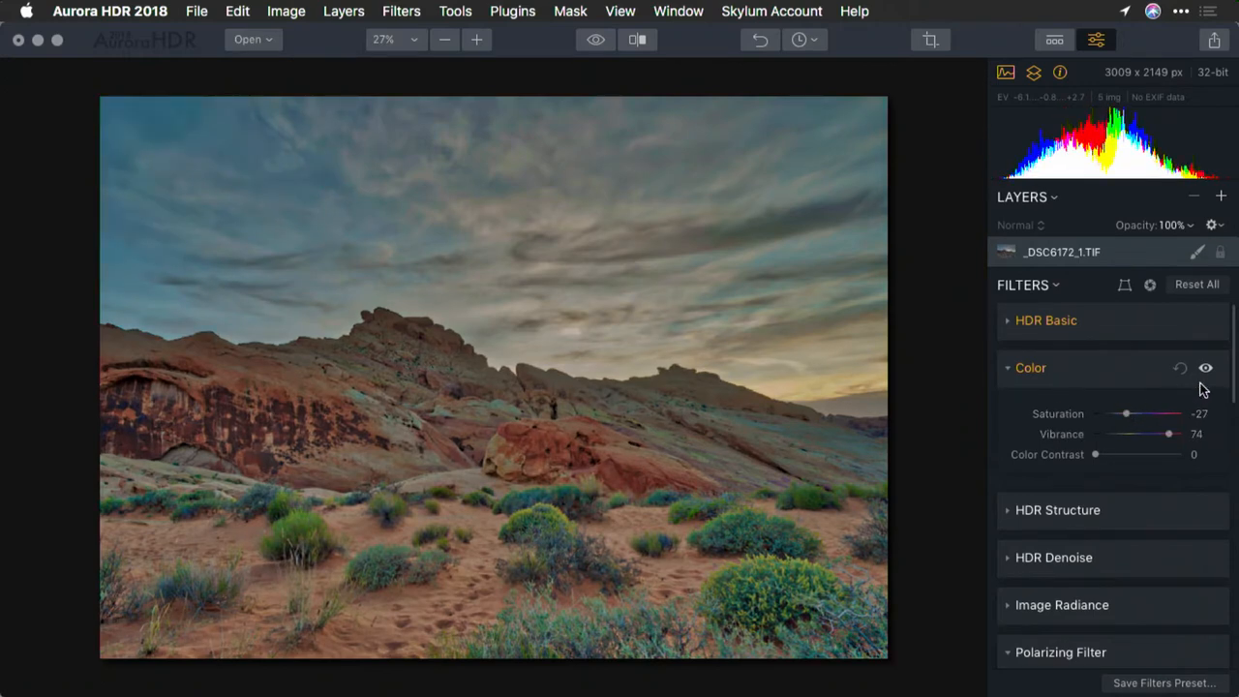
click(1204, 368)
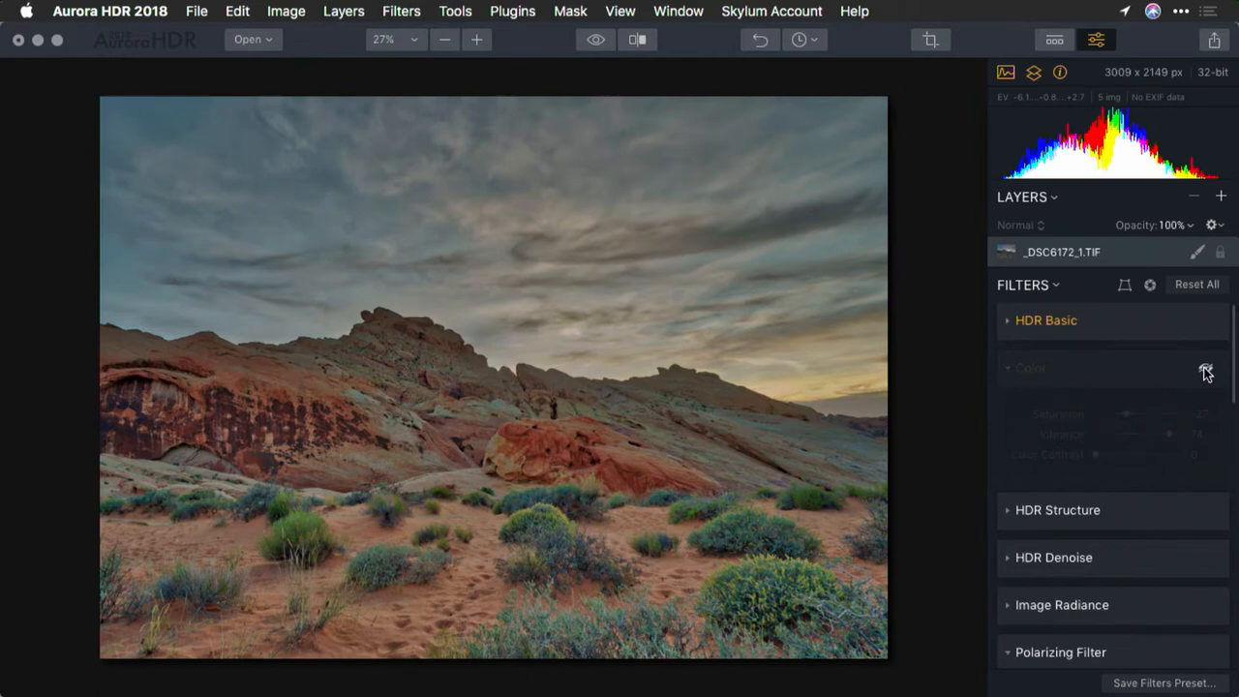
click(1030, 368)
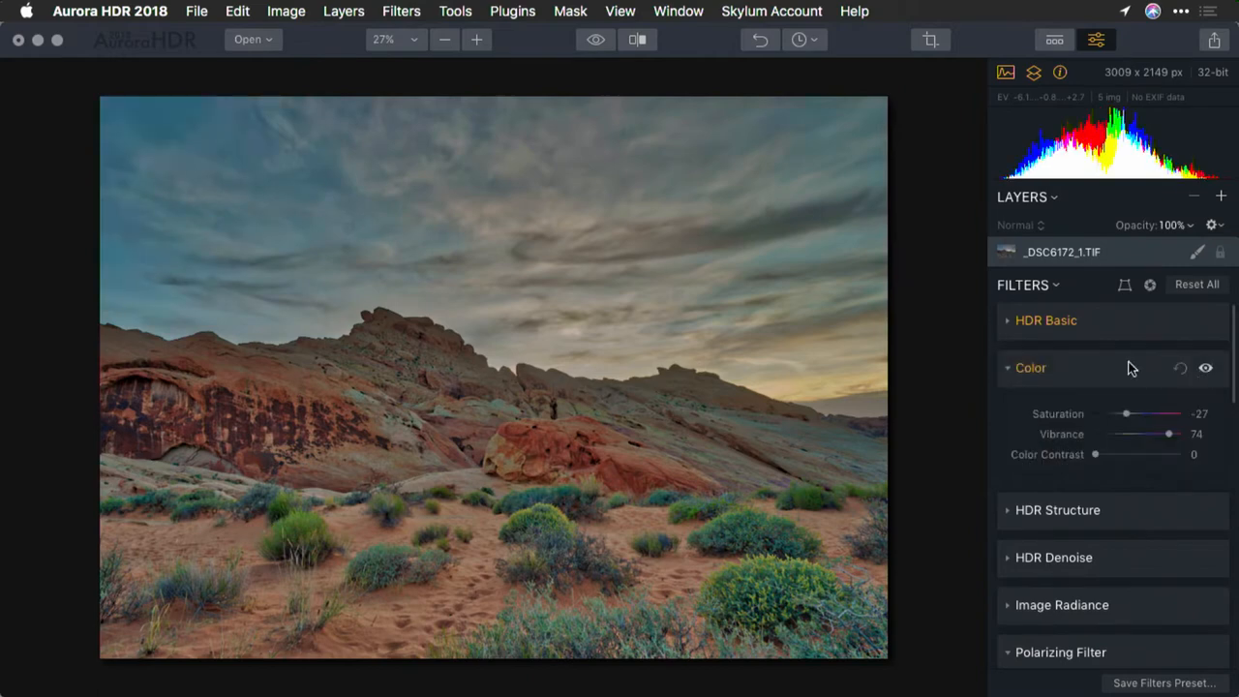
mouse_move(1095, 372)
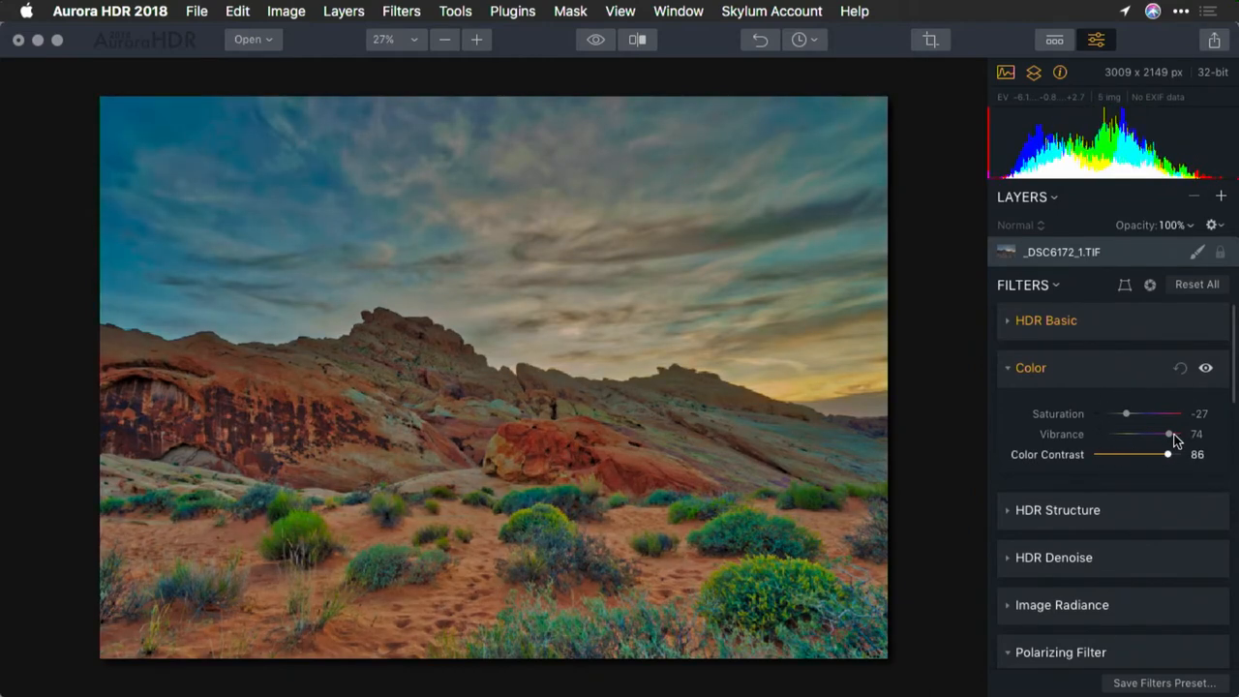
- Nudge the Color Contrast slider back and forth and leave it at 13
drag(1166, 453, 1146, 453)
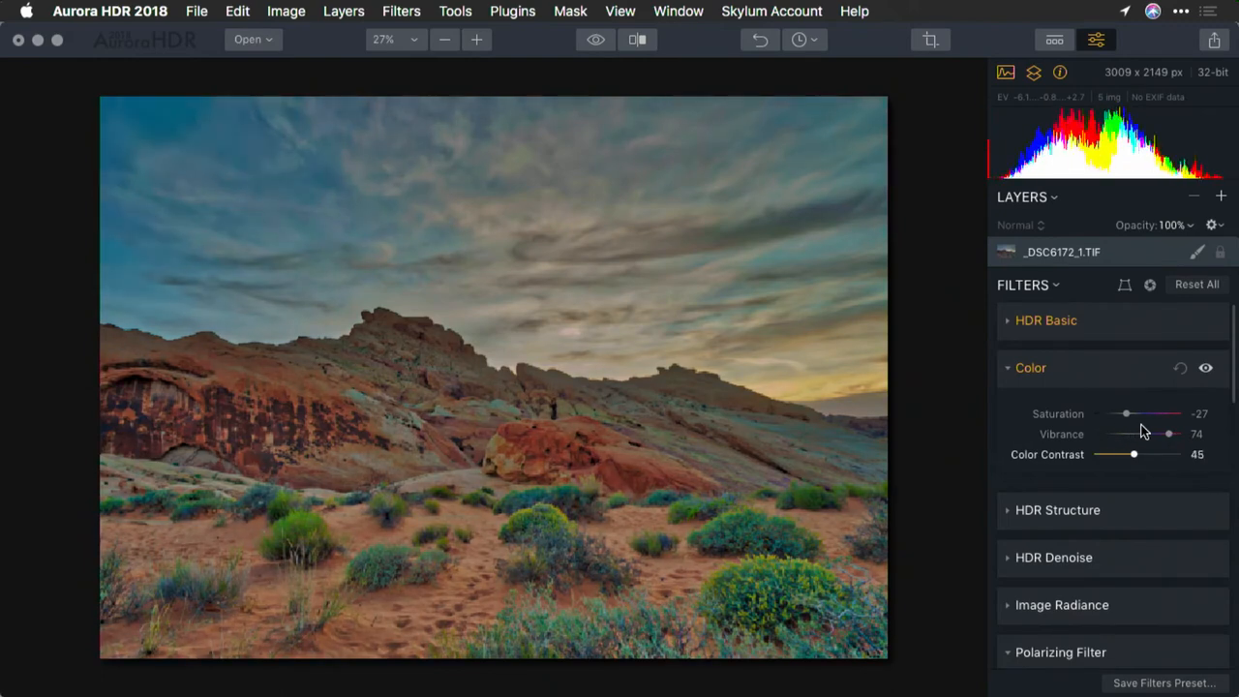
drag(1146, 453, 1102, 453)
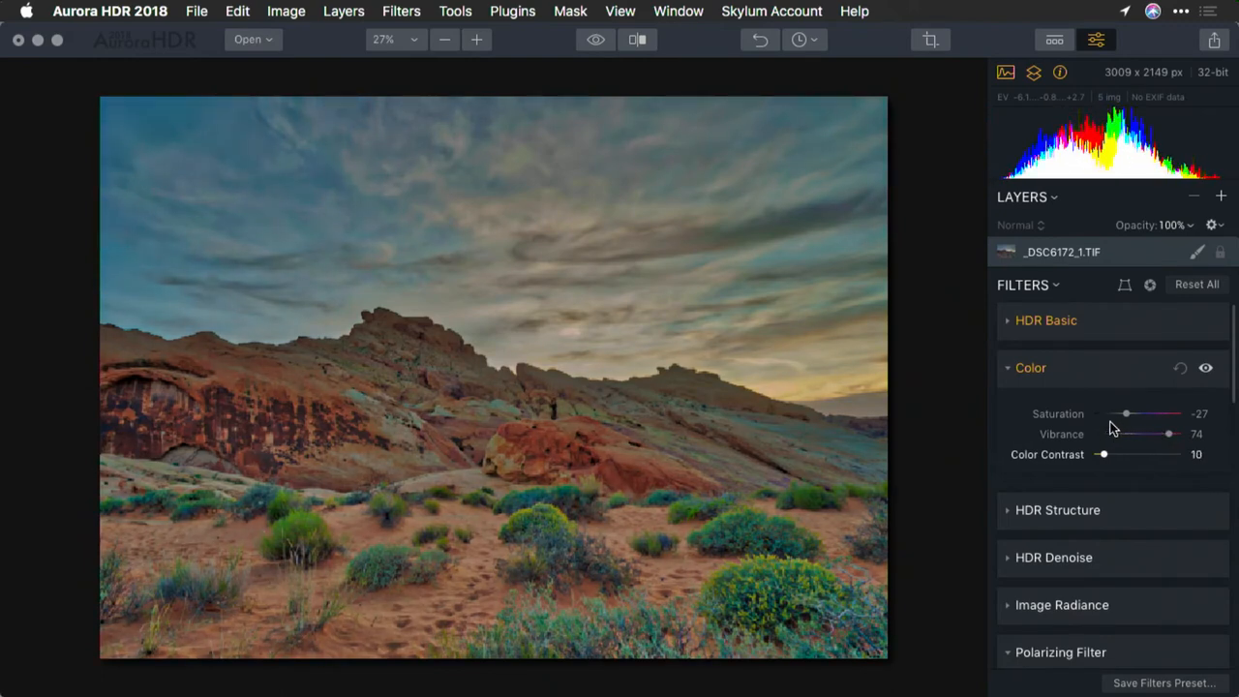
drag(1101, 453, 1150, 453)
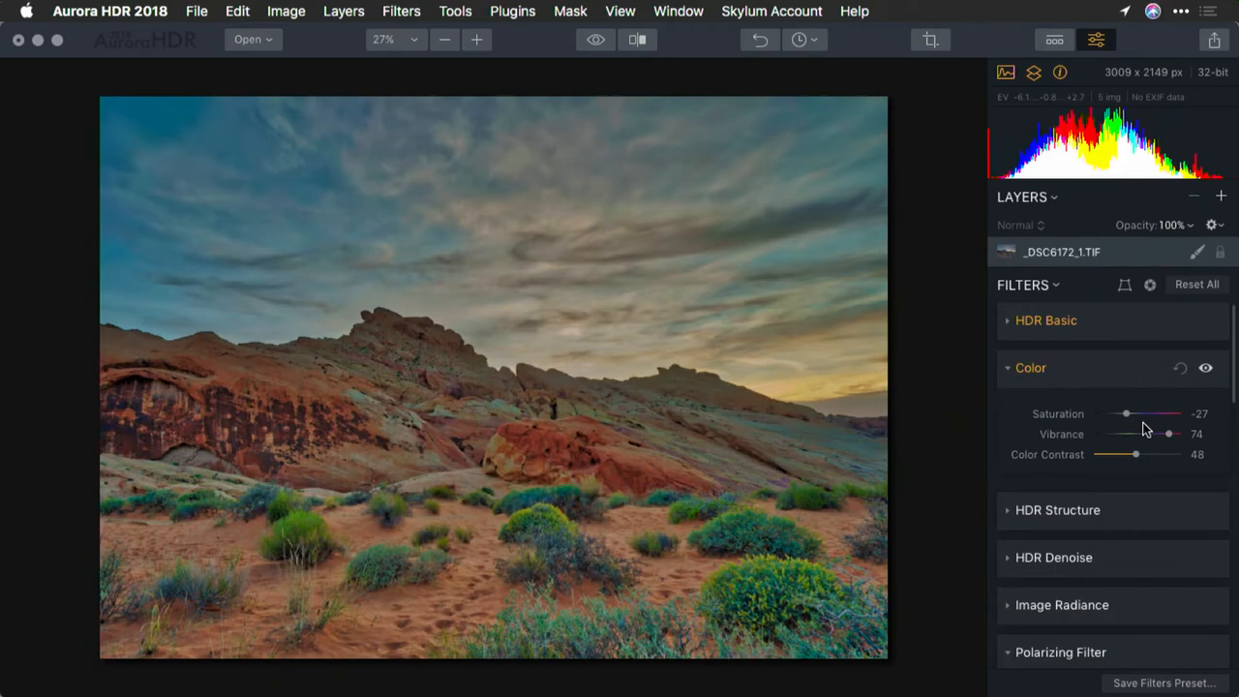
drag(1150, 453, 1107, 454)
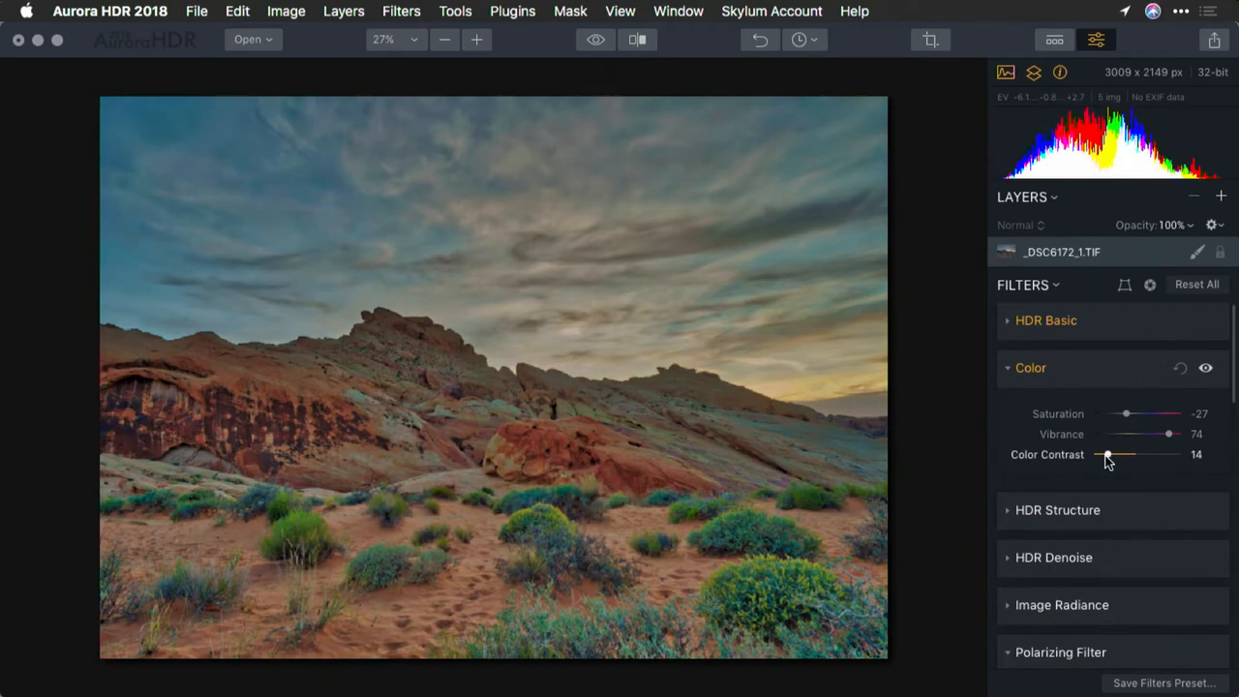
drag(1108, 453, 1103, 453)
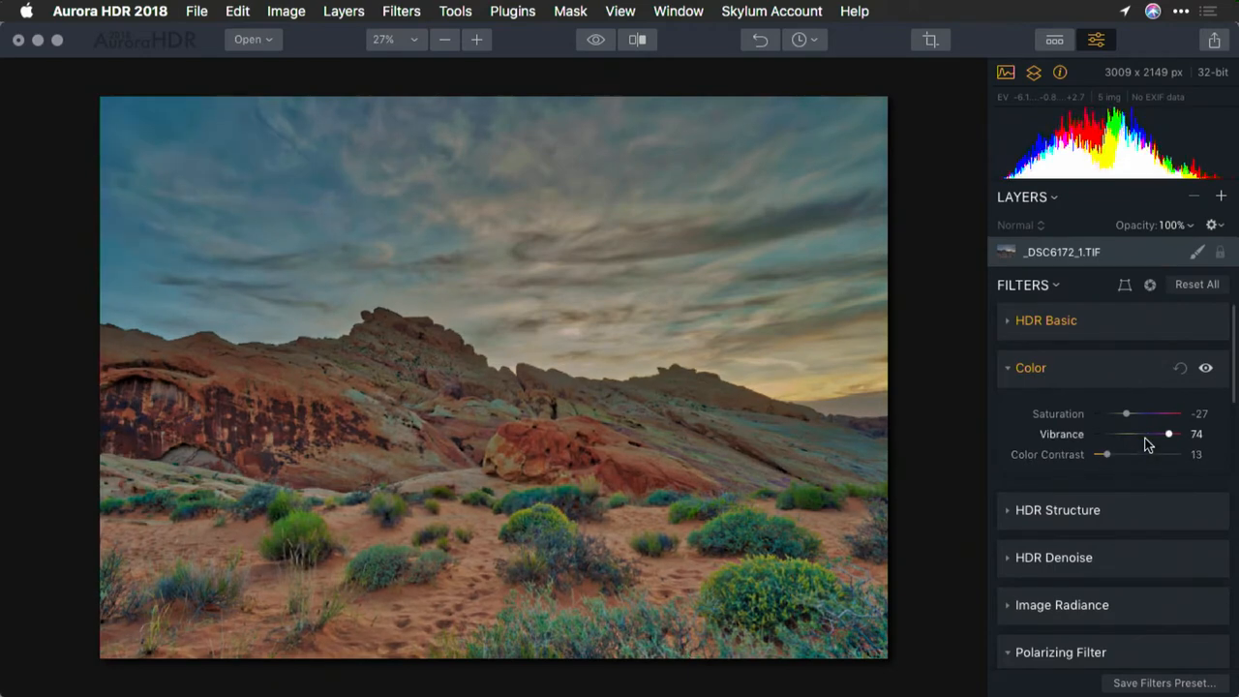
drag(1167, 434, 1154, 433)
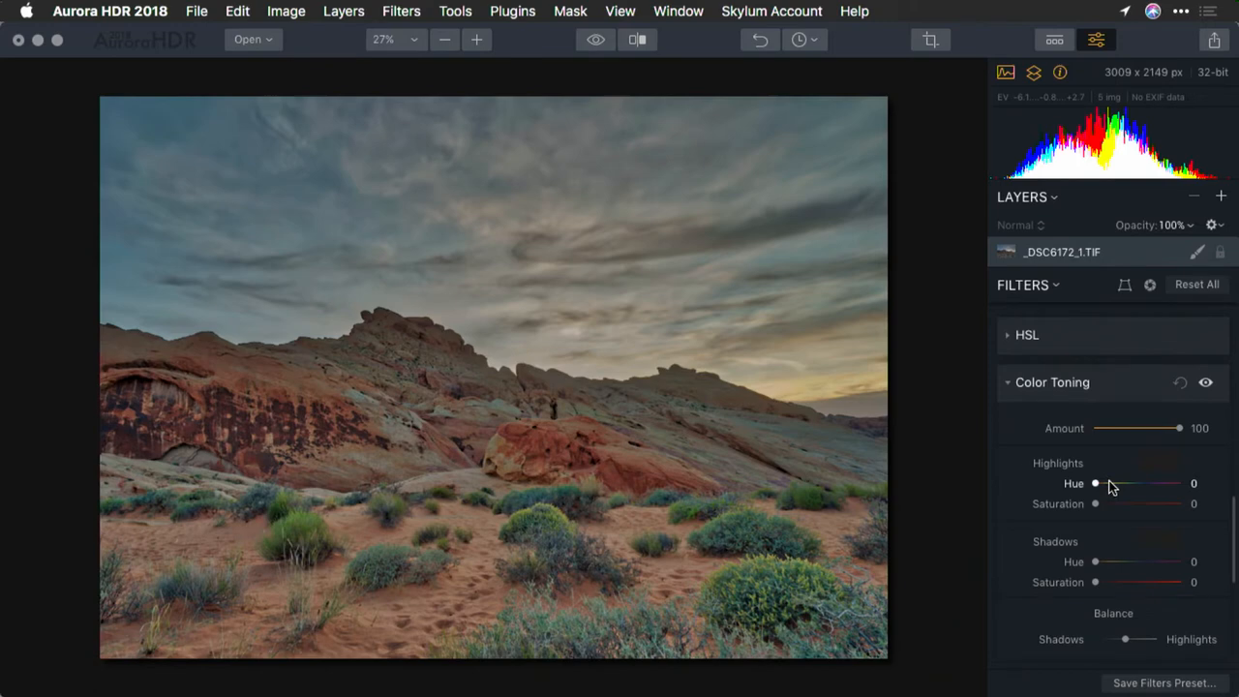
- Try green and blue highlight tints in Color Toning, with saturation around 54
scroll(down, 3)
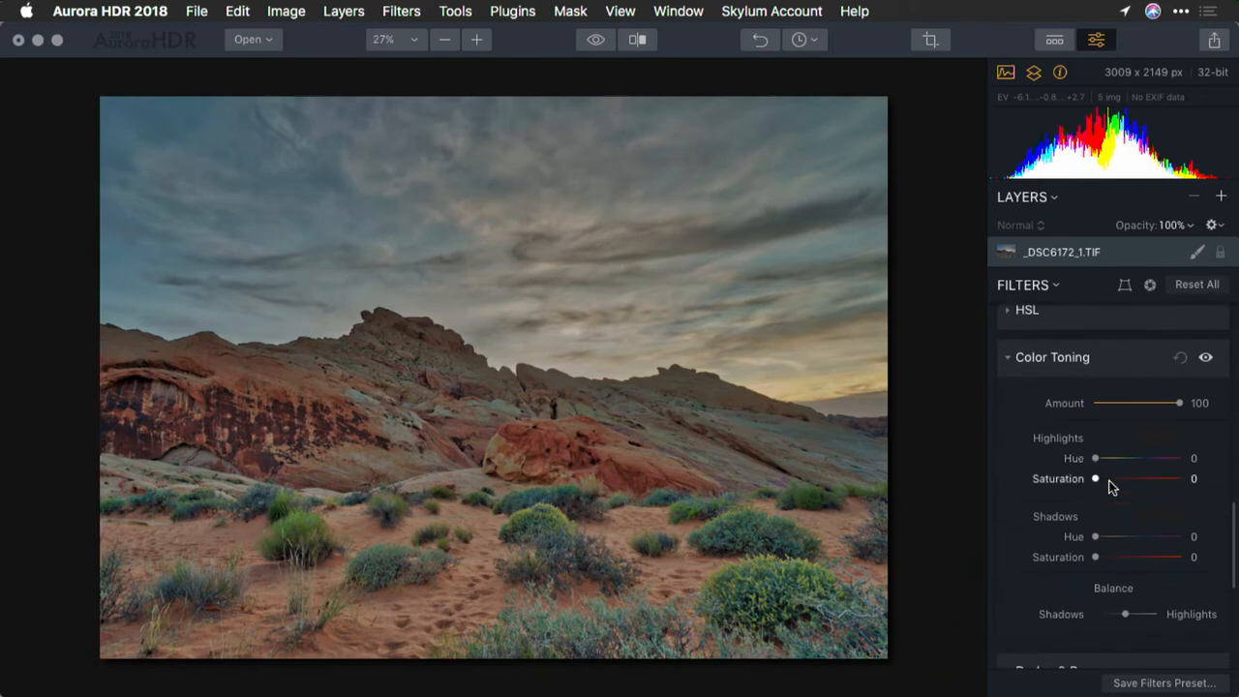
drag(1096, 457, 1105, 457)
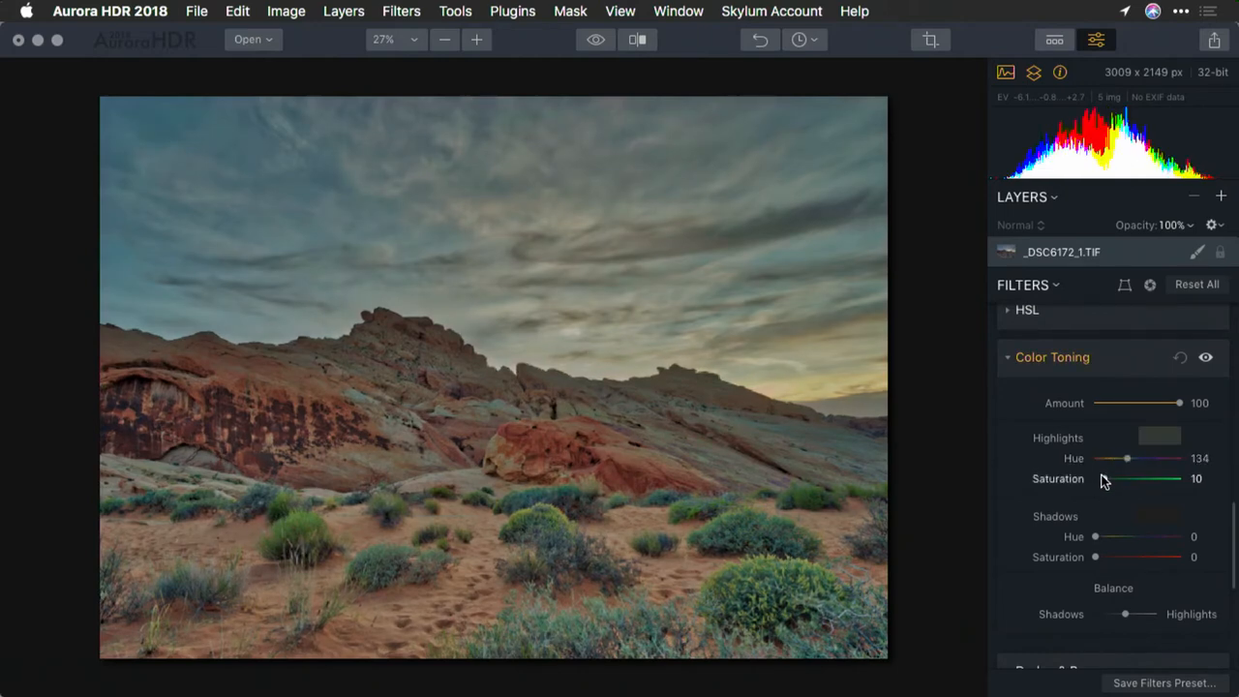
drag(1161, 478, 1126, 479)
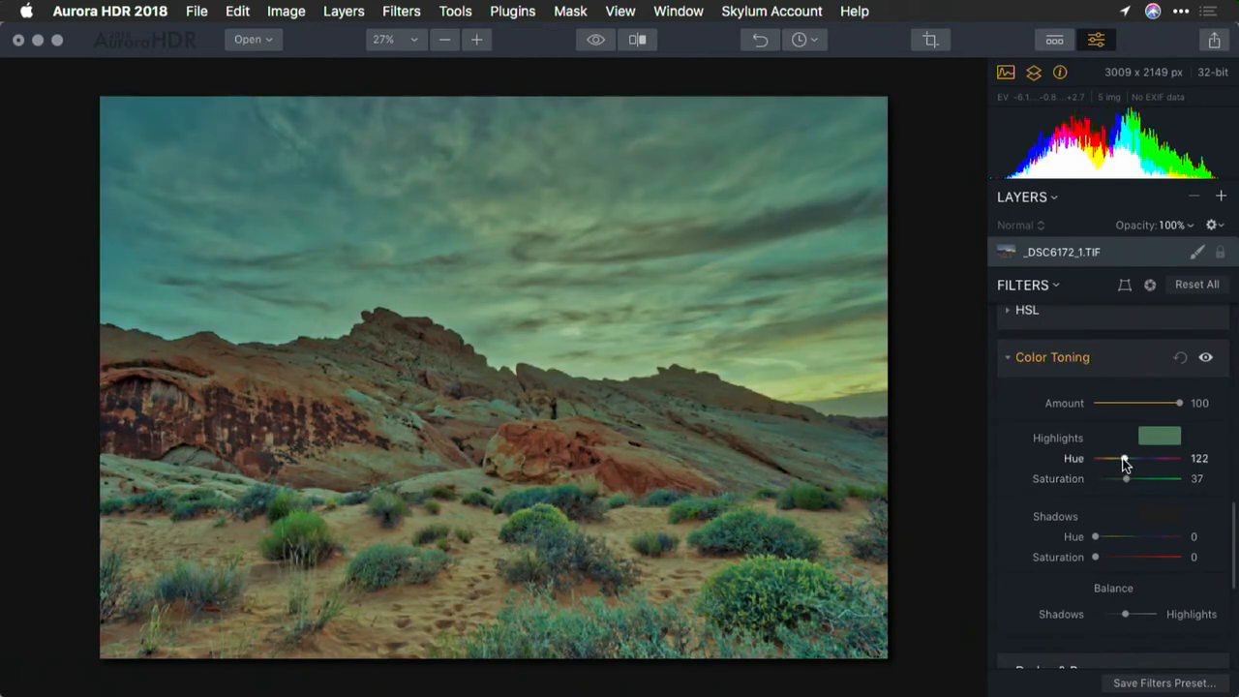
drag(1125, 457, 1146, 457)
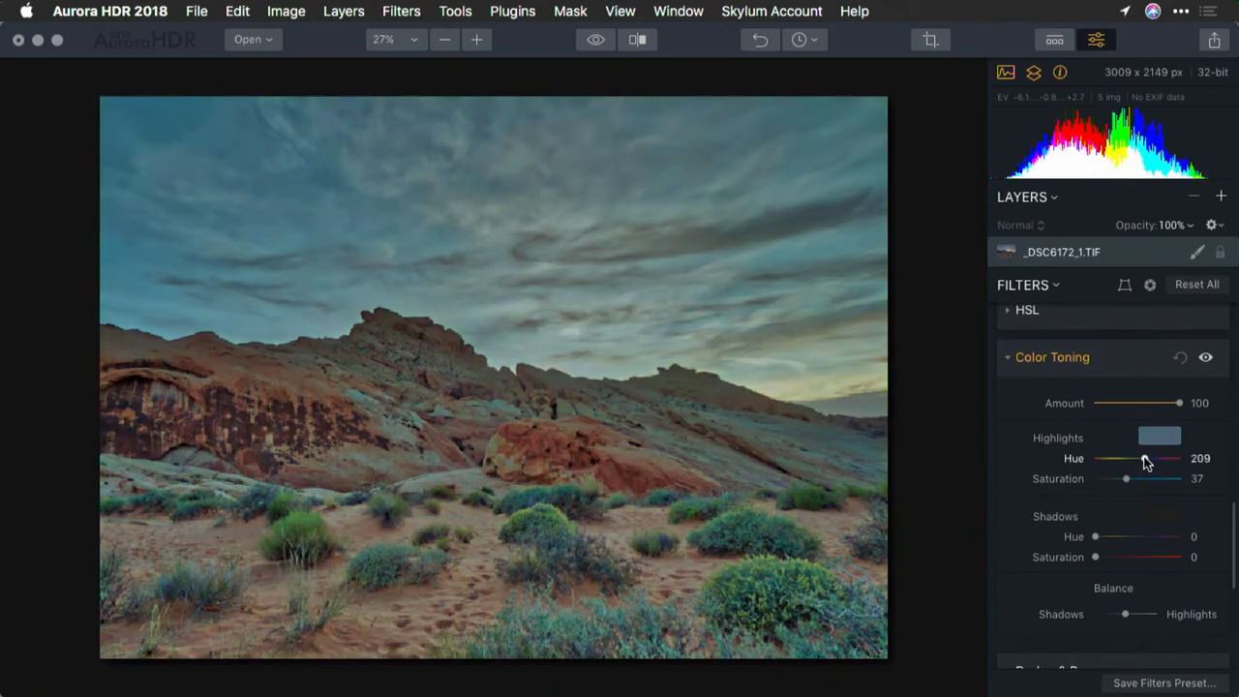
drag(1126, 478, 1148, 478)
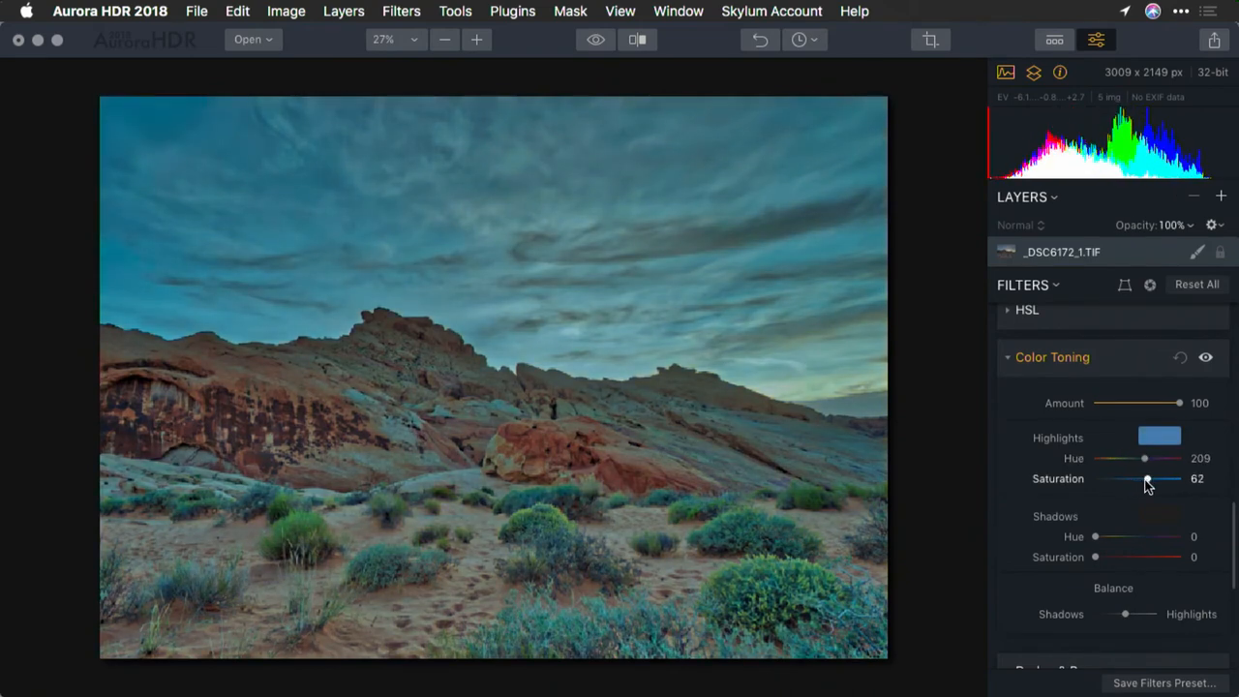
drag(1146, 478, 1127, 479)
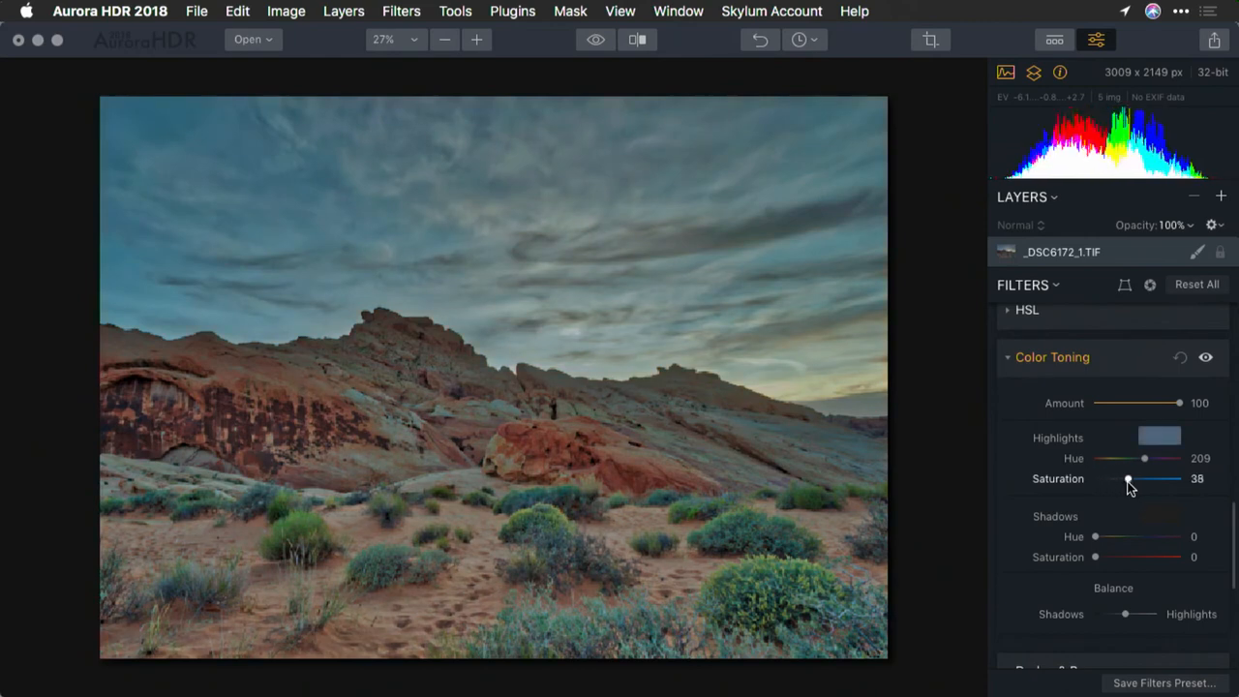
drag(1127, 478, 1142, 478)
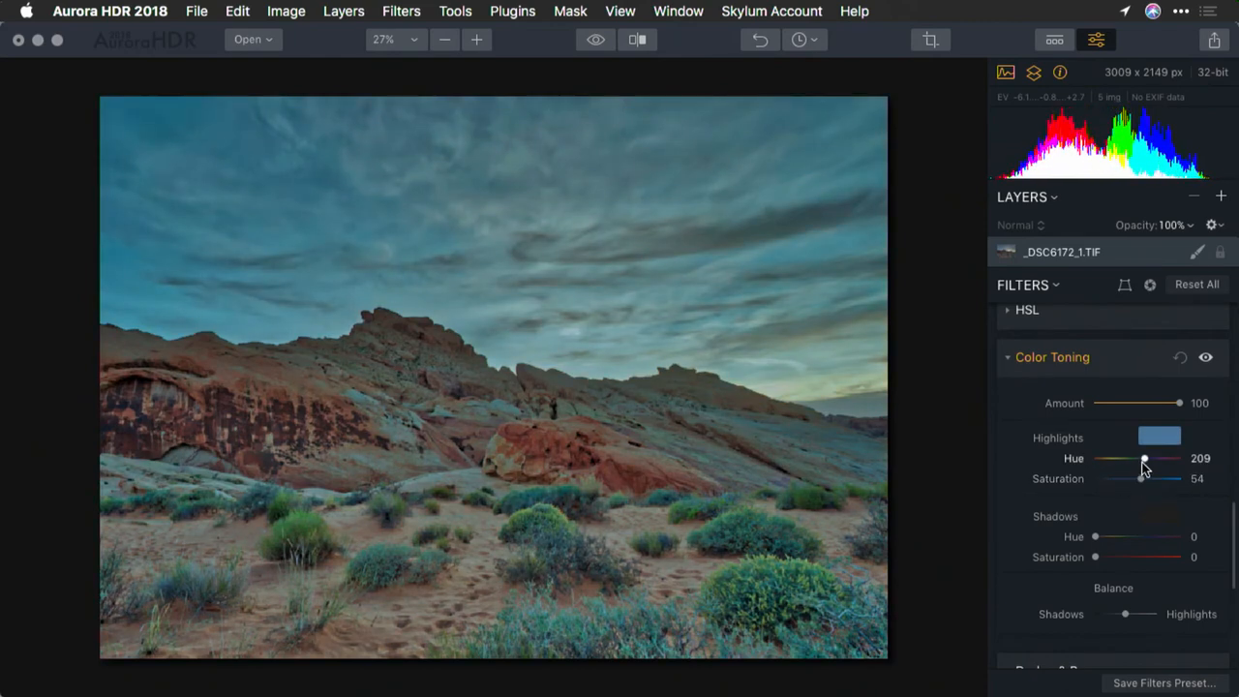
- Warm the highlight tint to golden yellow, hue 52 and saturation 57
drag(1146, 457, 1112, 457)
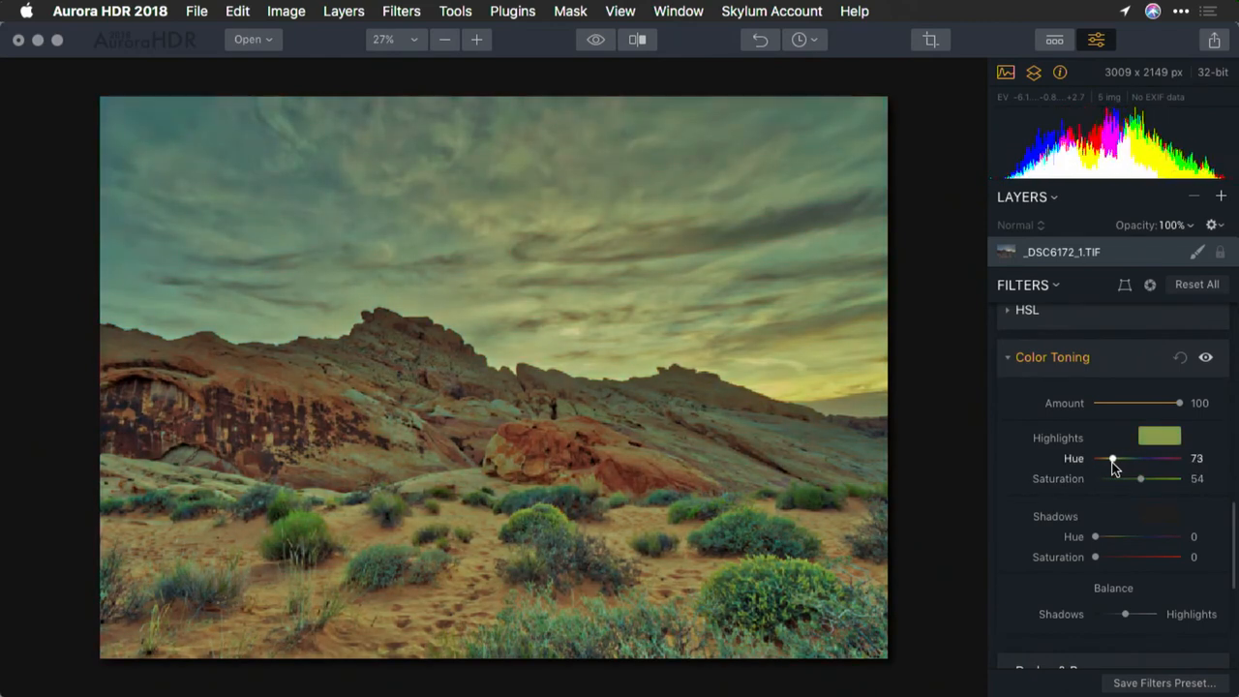
drag(1114, 459, 1104, 459)
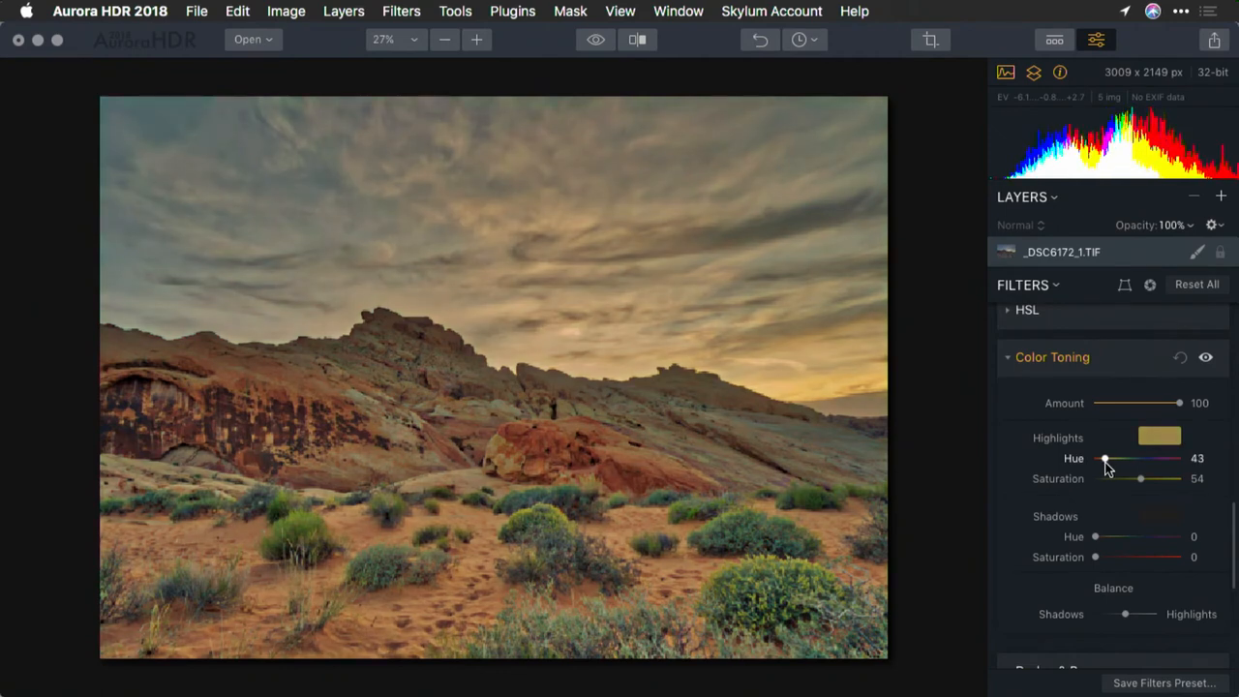
drag(1140, 478, 1146, 479)
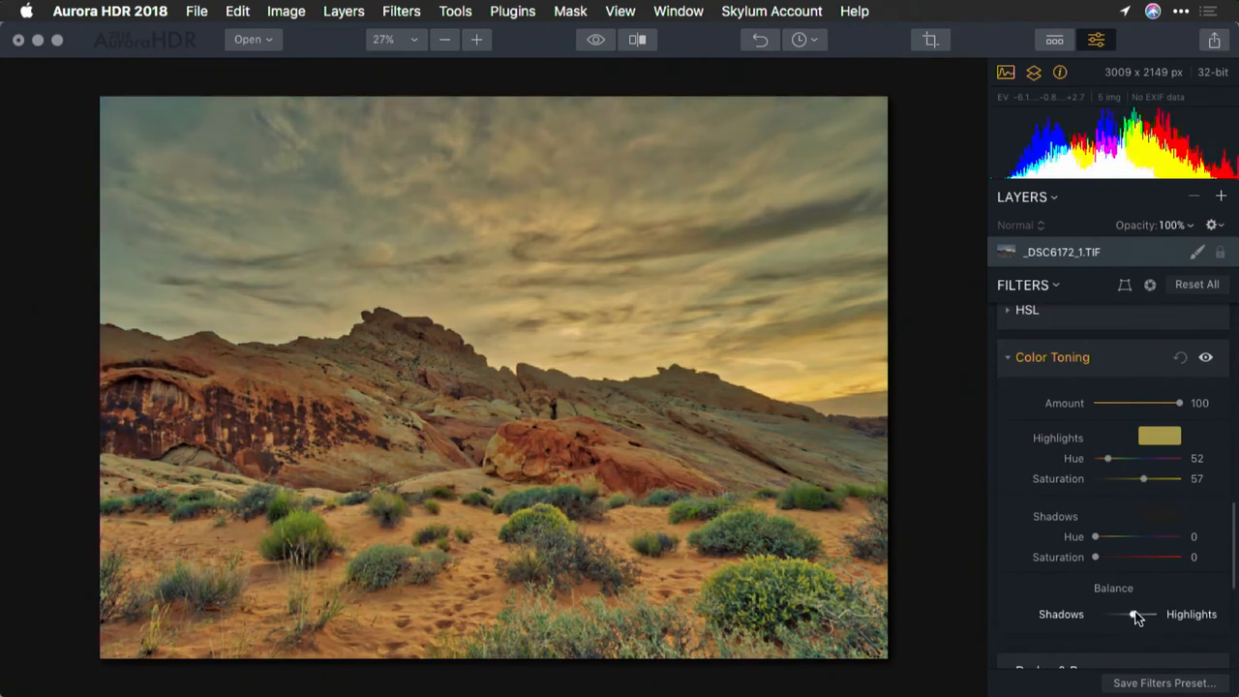
- Shift the Color Toning balance toward the shadows
drag(1134, 613, 1150, 614)
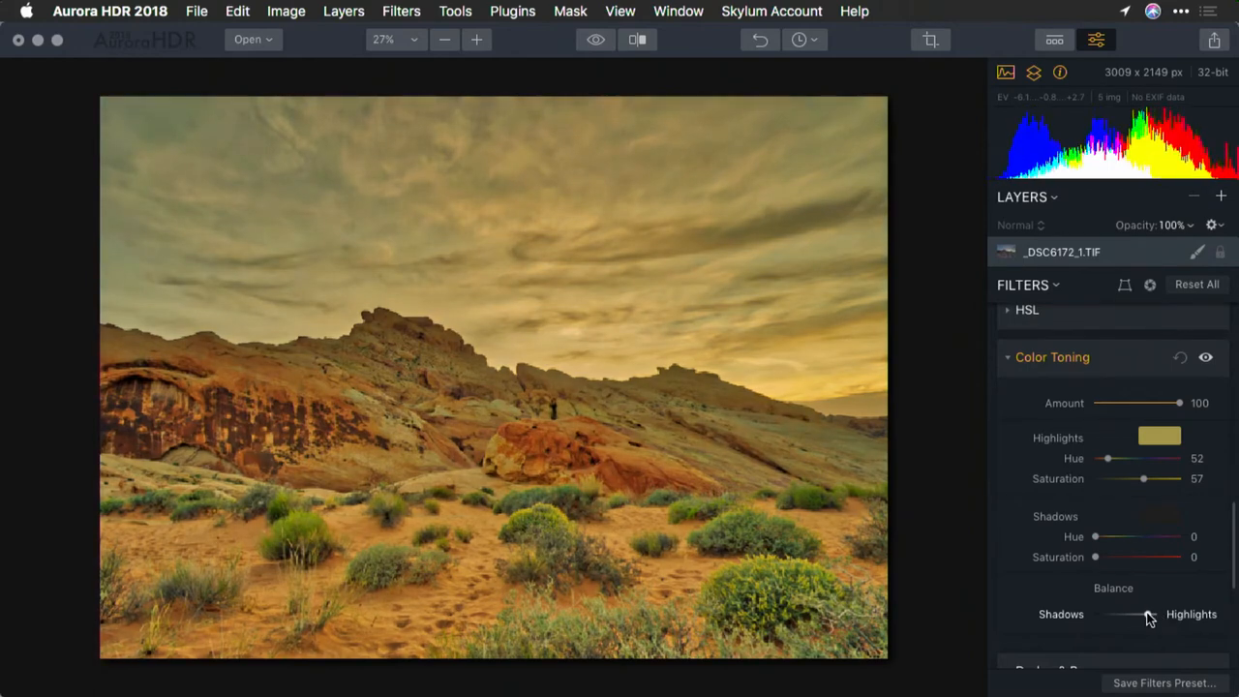
drag(1150, 614, 1123, 613)
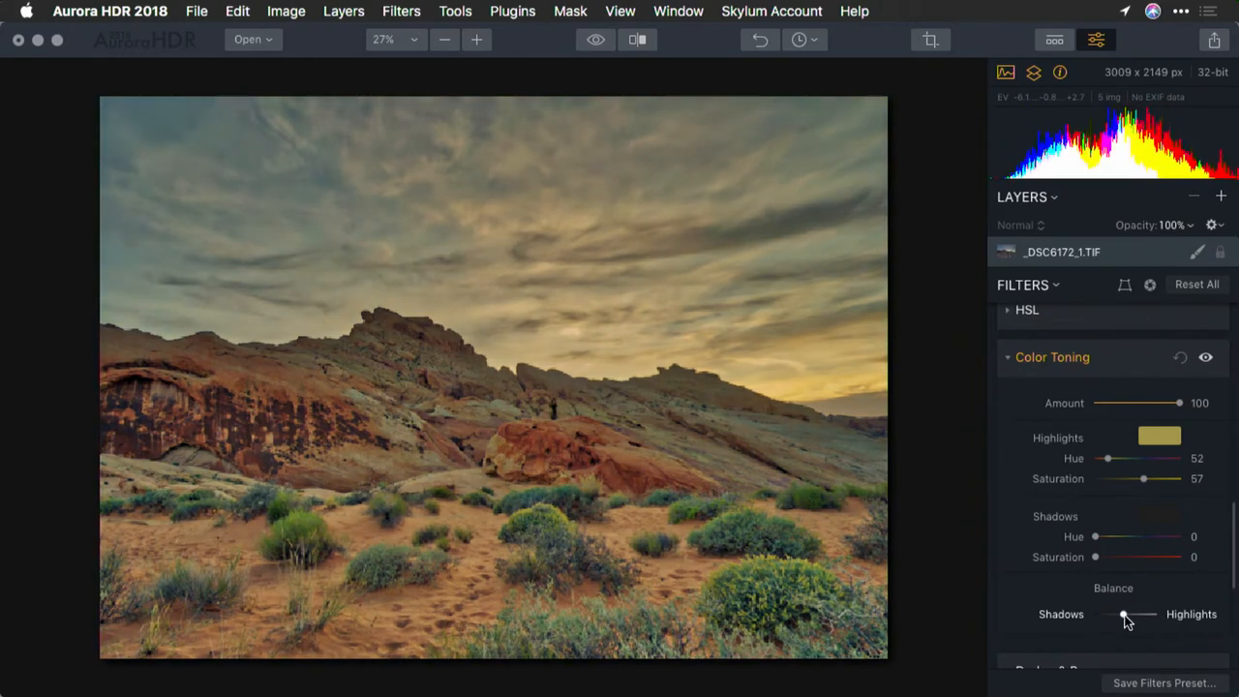
drag(1123, 614, 1114, 613)
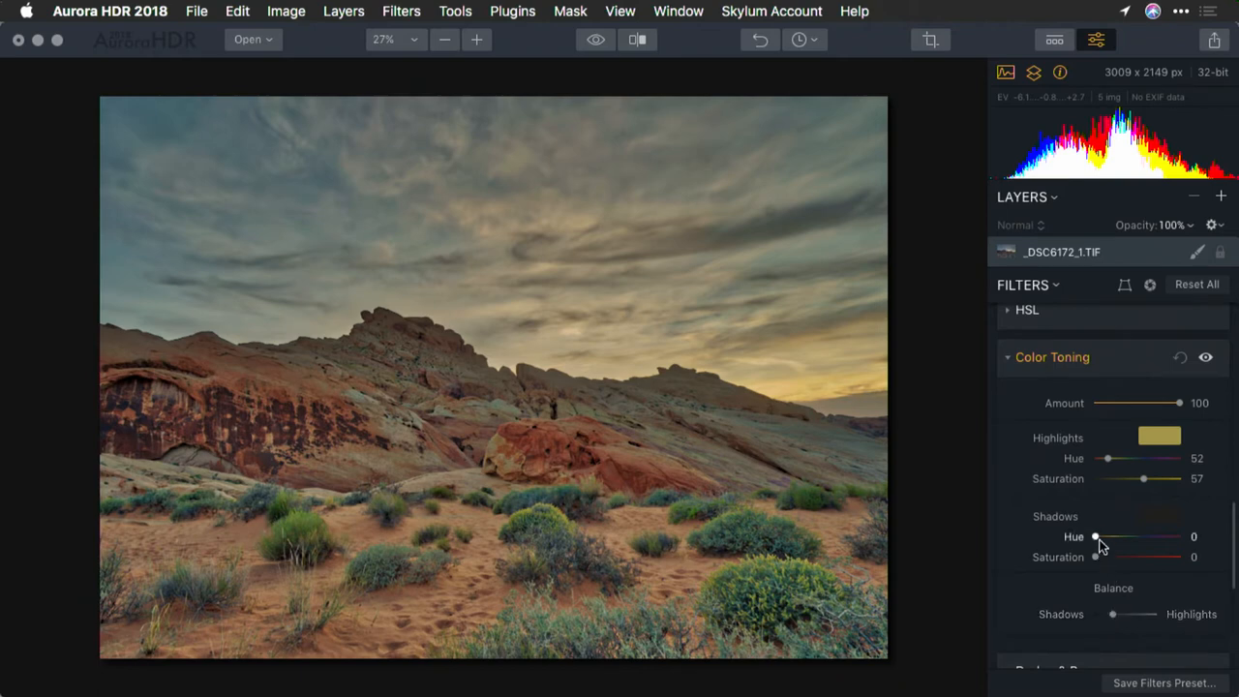
- Tint the shadows with a warm hue 25 and saturation 19
drag(1096, 537, 1102, 536)
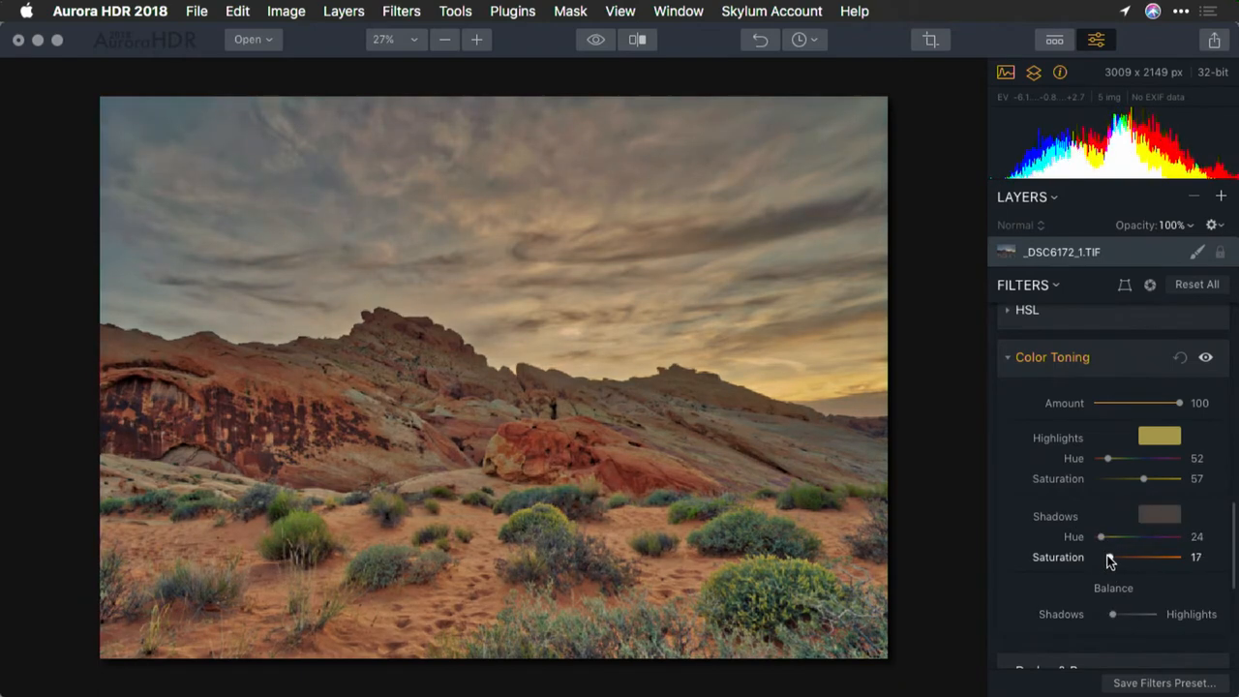
drag(1102, 537, 1096, 536)
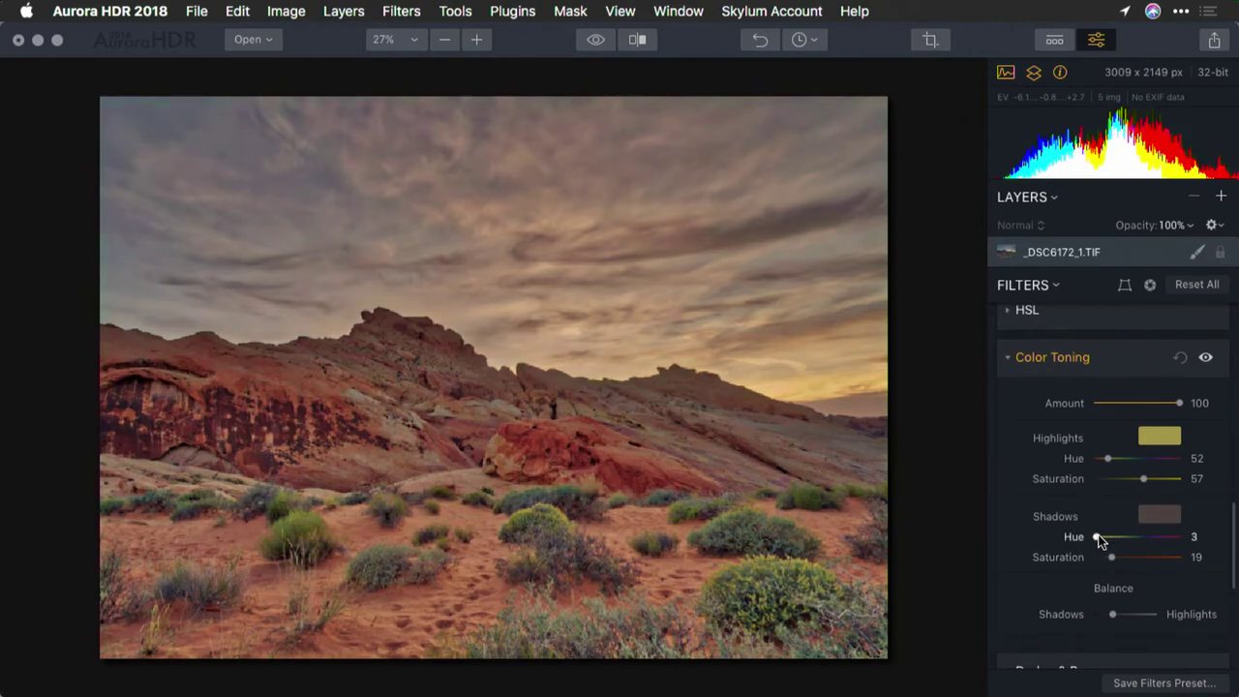
drag(1098, 539, 1092, 538)
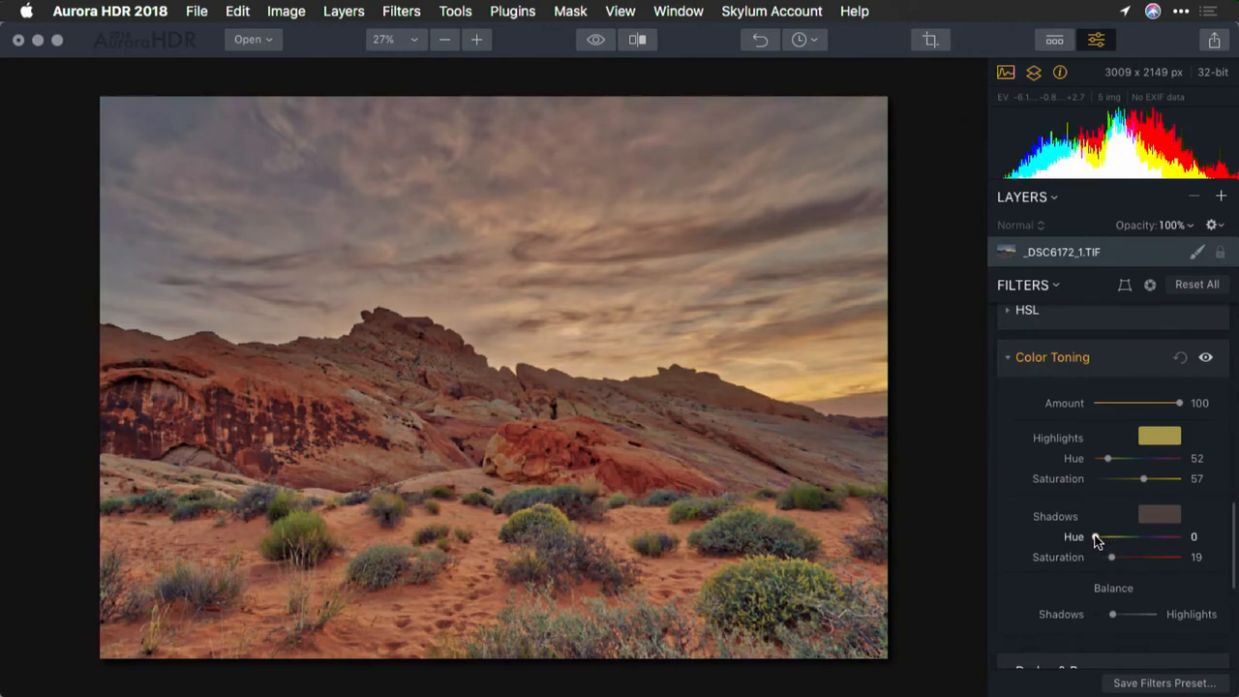
drag(1096, 539, 1113, 538)
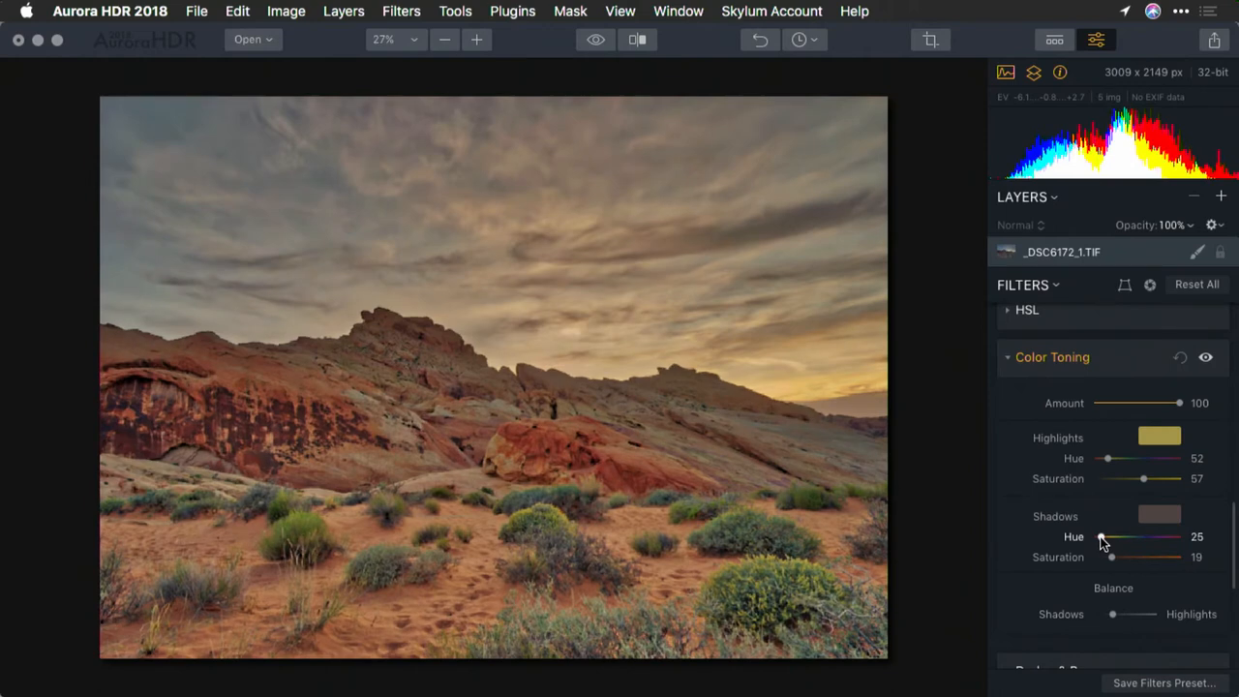
drag(1181, 402, 1162, 403)
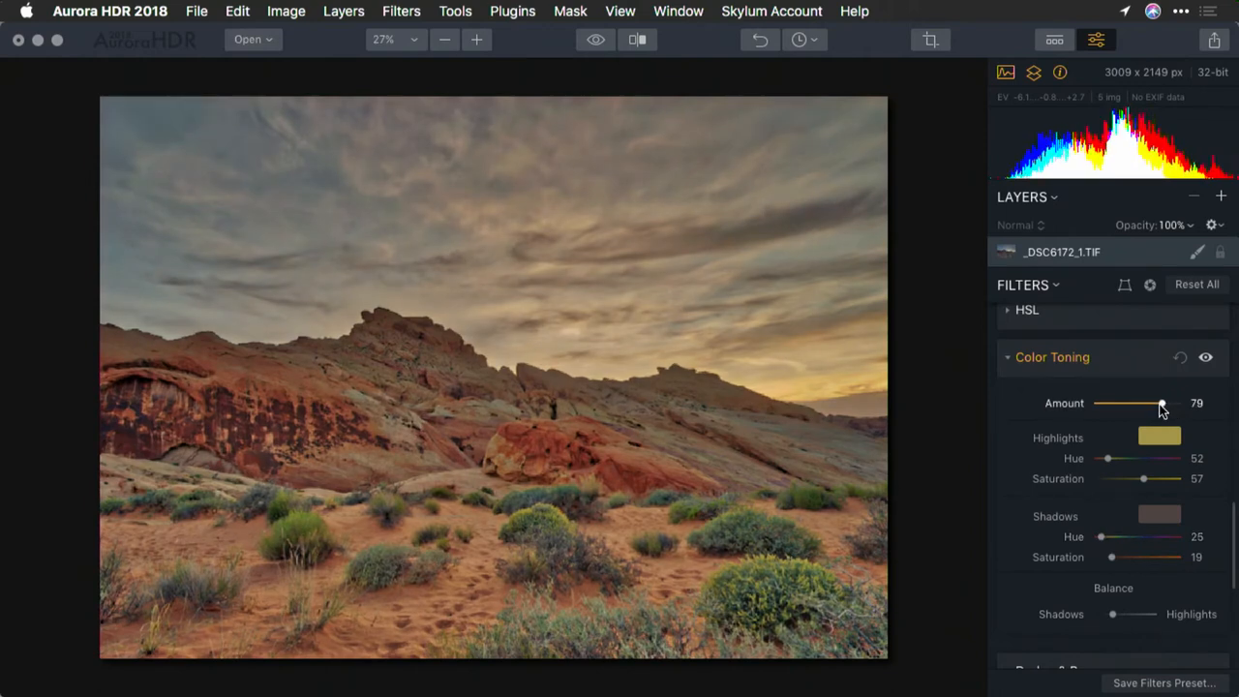
- Reduce the Color Toning amount to 22
drag(1162, 405, 1114, 405)
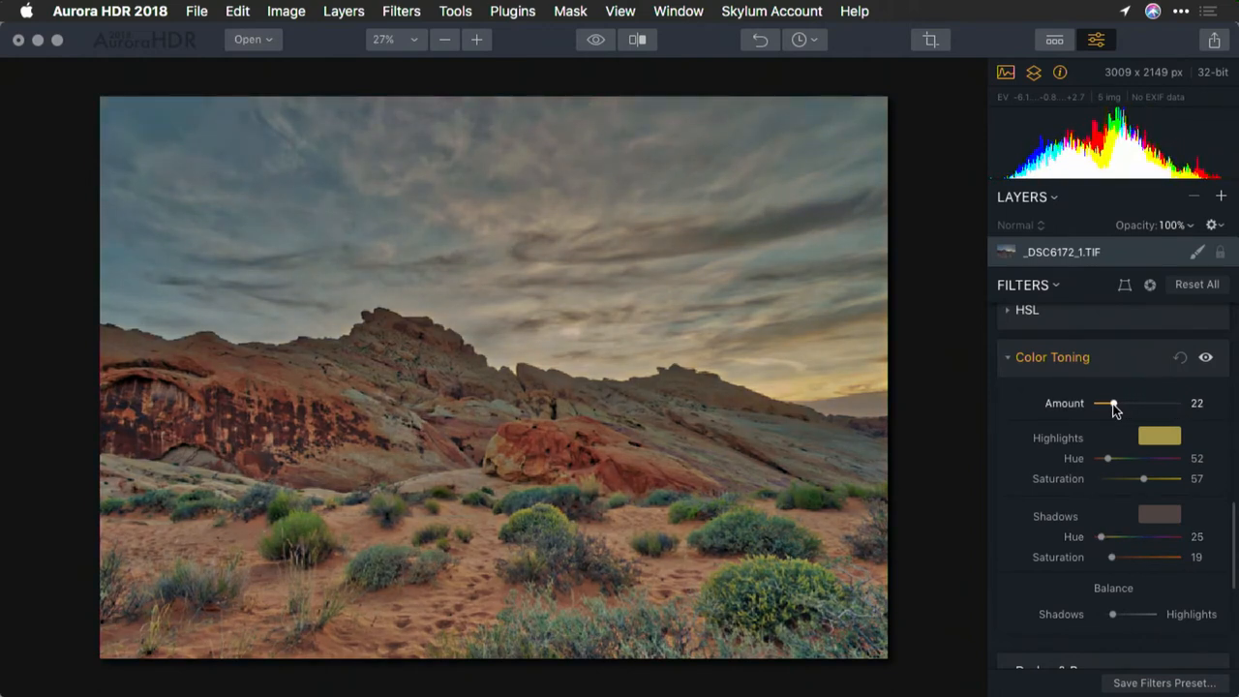
drag(1113, 405, 1104, 405)
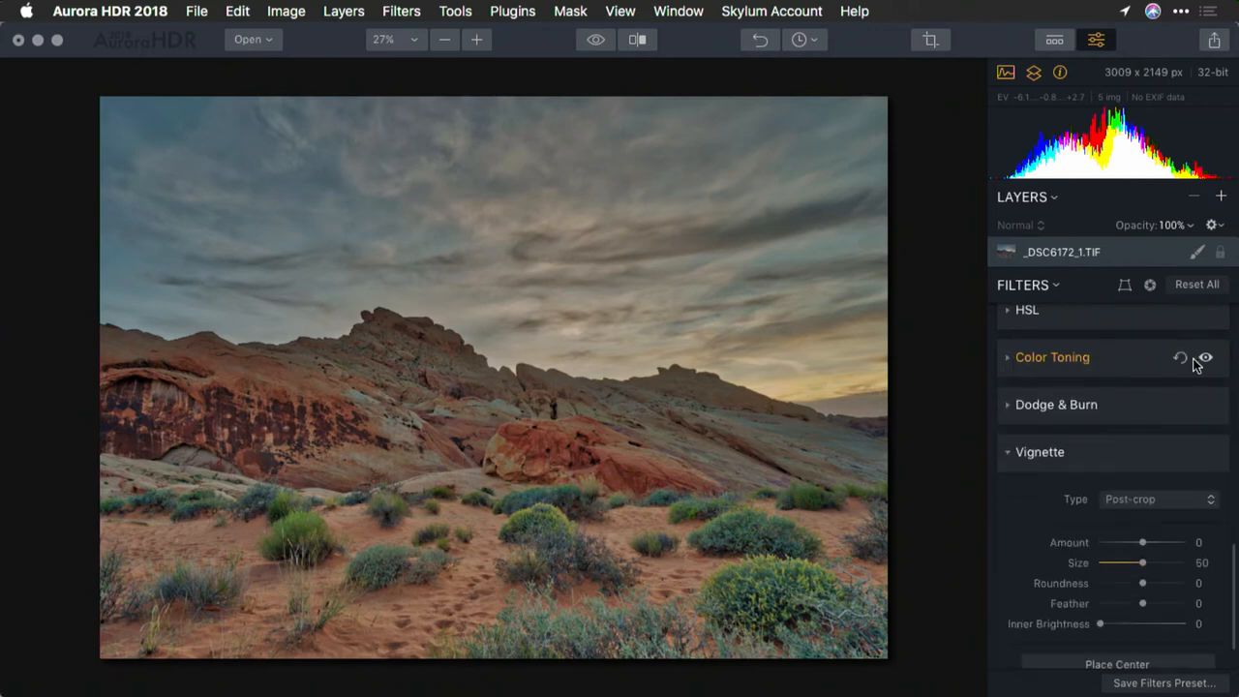
- Disable the Color Toning filter via its eye icon and move to the HSL filter
click(1212, 359)
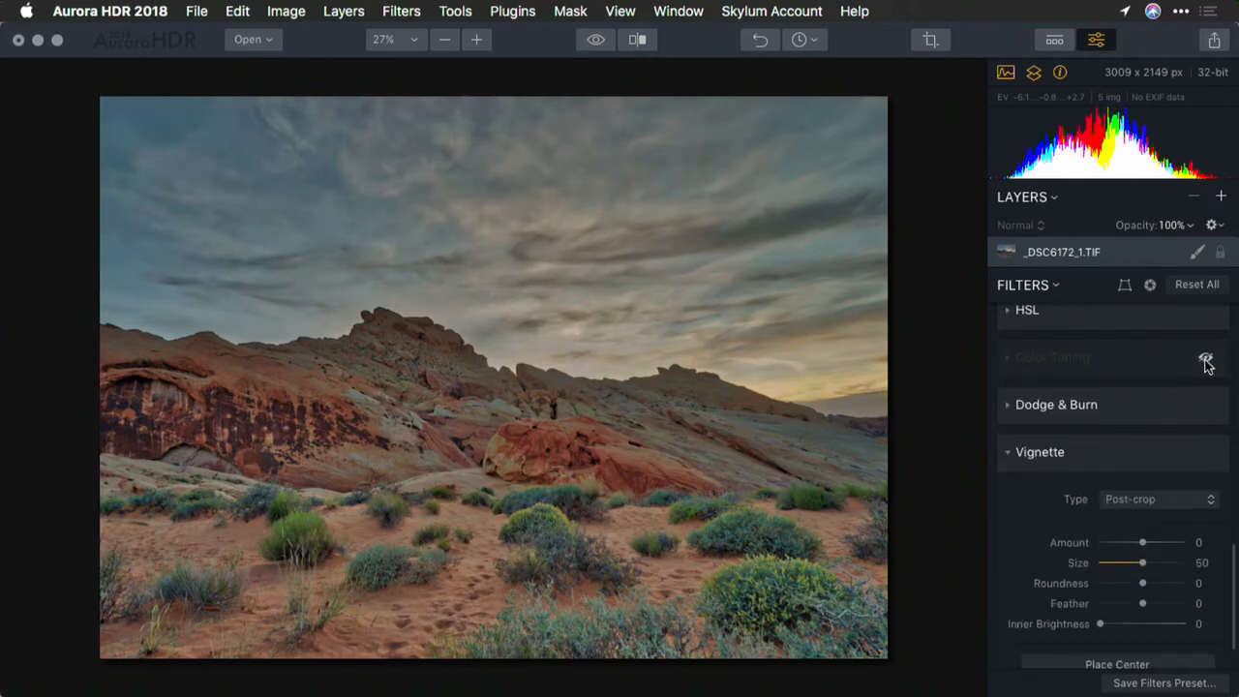
click(1026, 310)
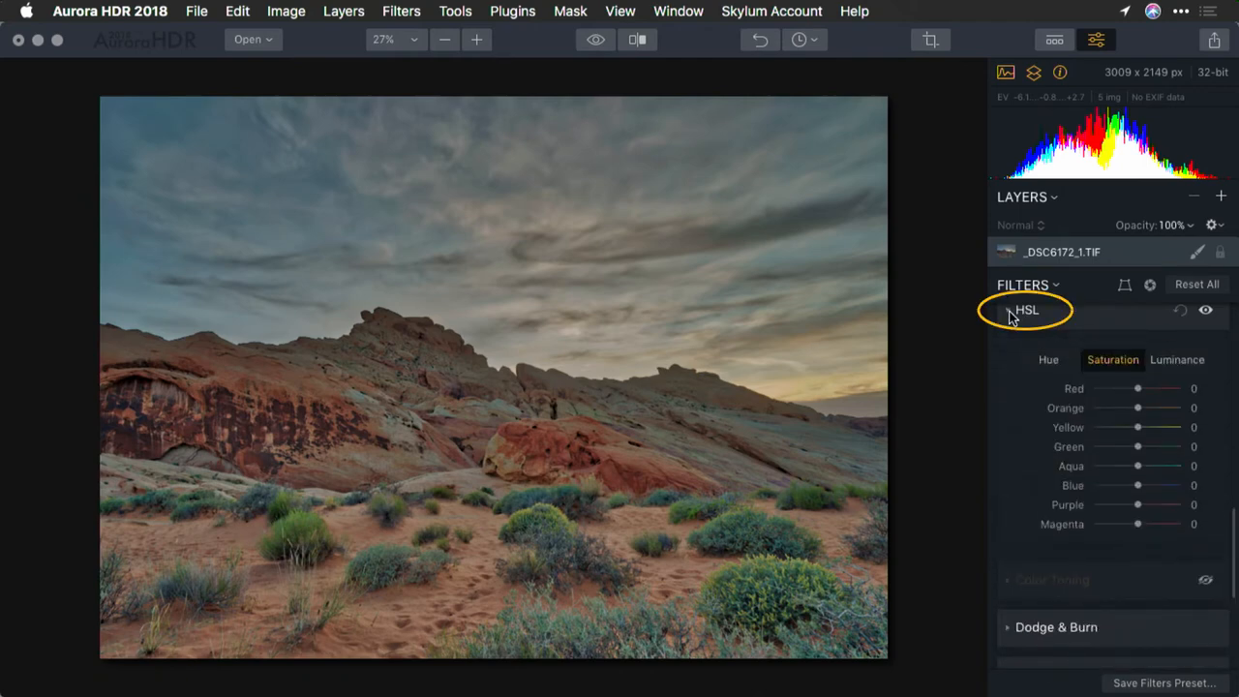
- In HSL Hue, shift Red to -18 and Orange to -14 for the rocks
click(1047, 358)
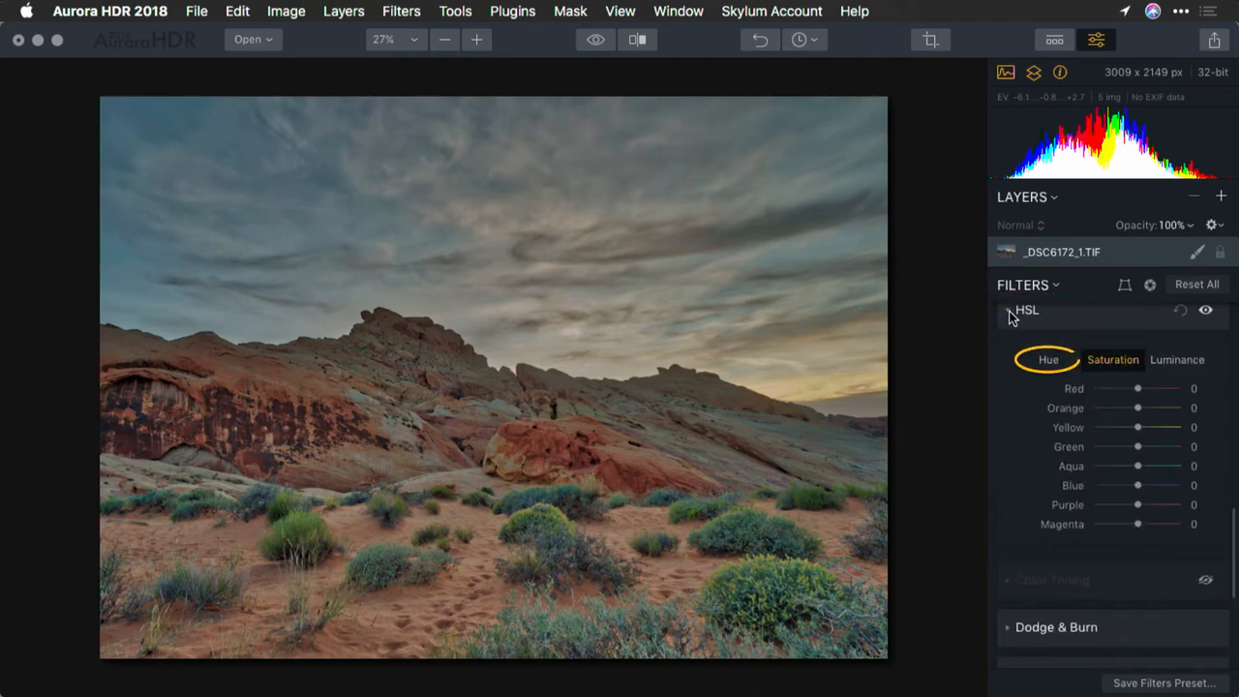
click(1048, 359)
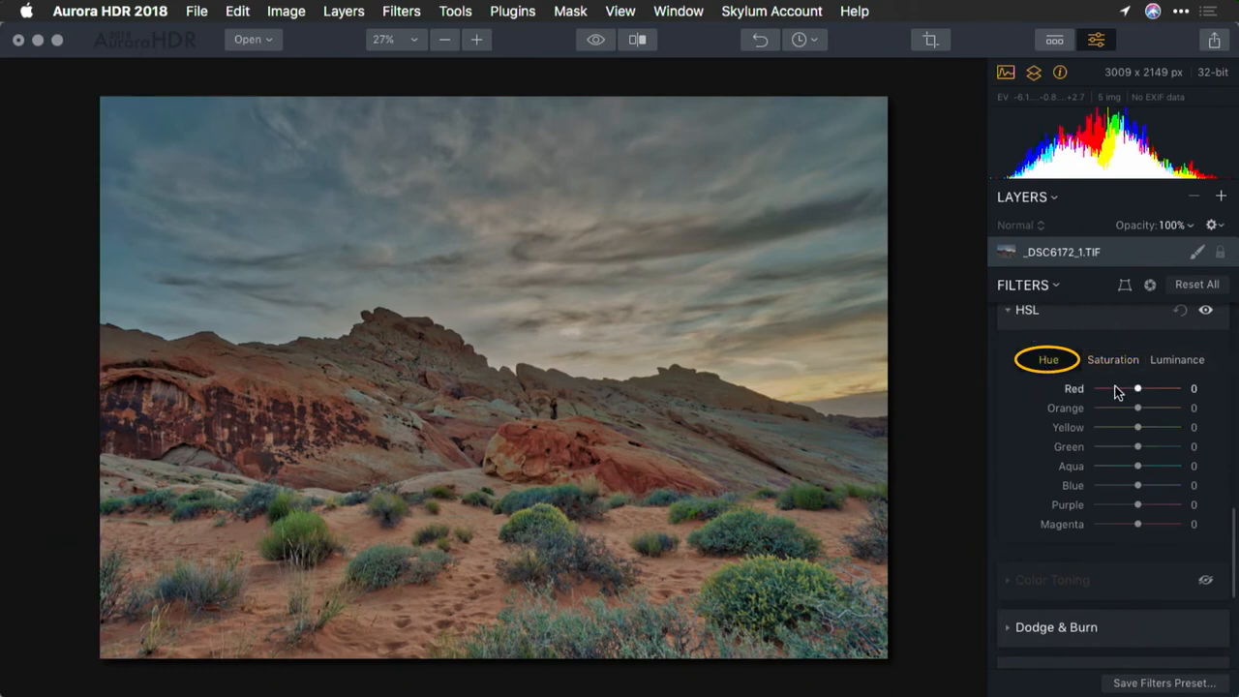
drag(1139, 388, 1094, 387)
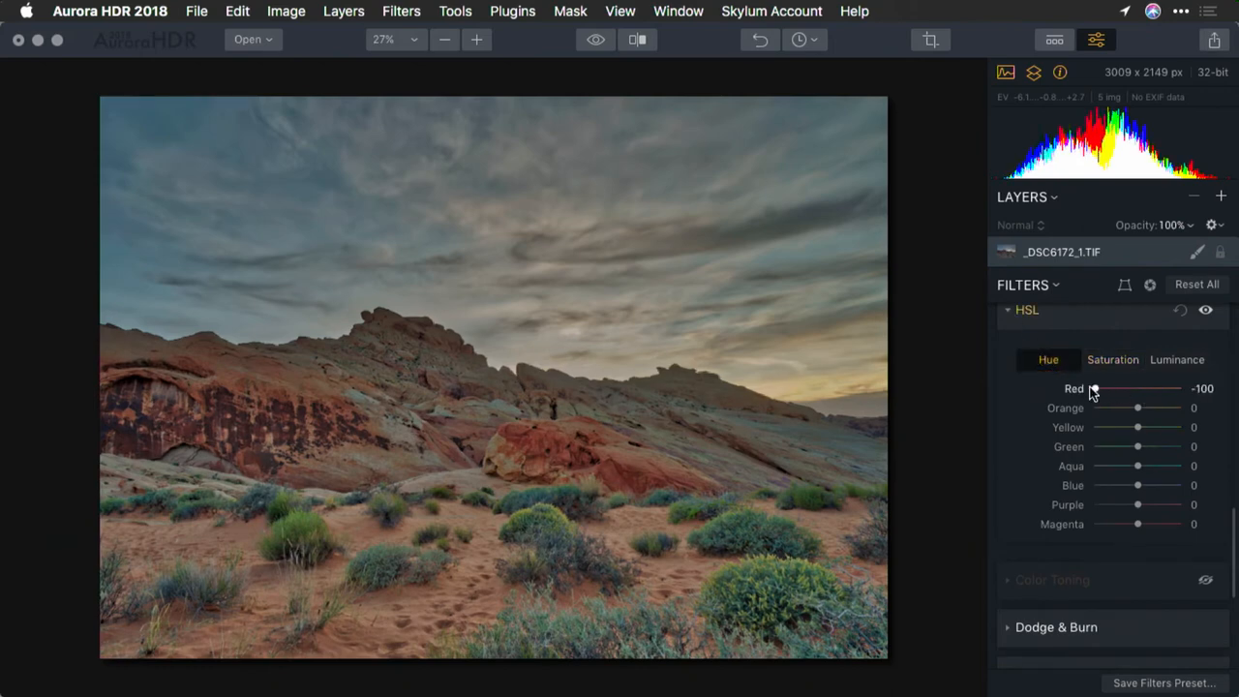
drag(1094, 387, 1121, 388)
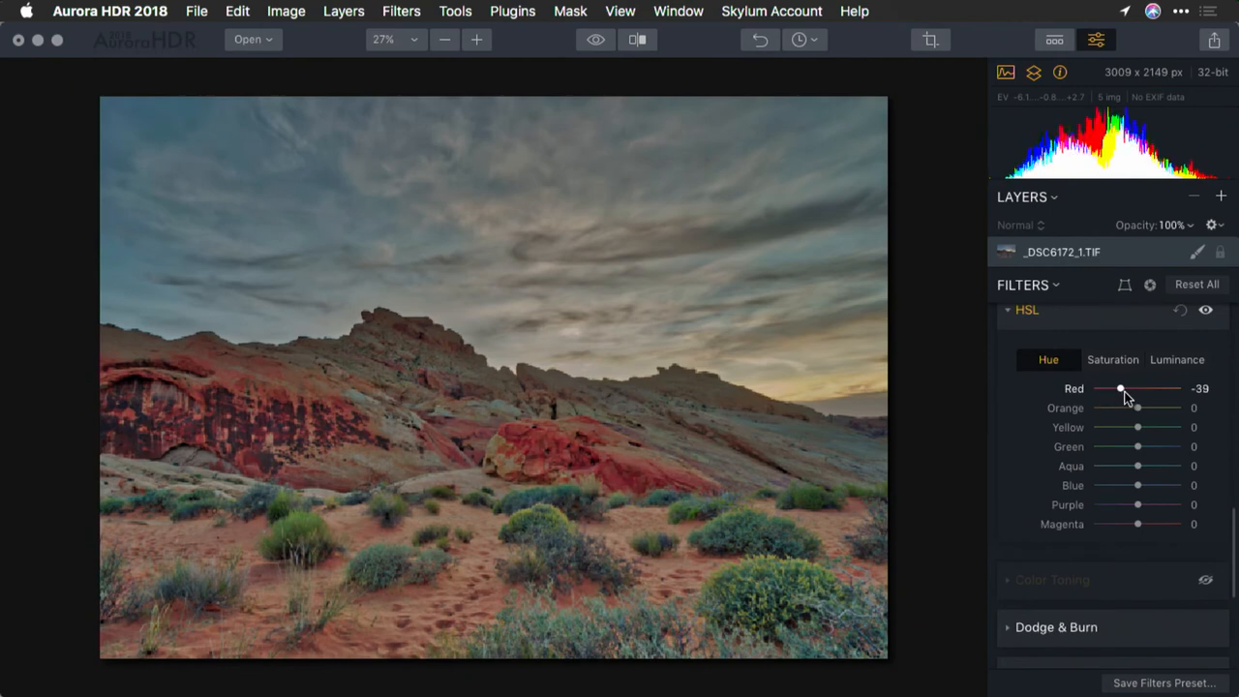
drag(1121, 387, 1111, 387)
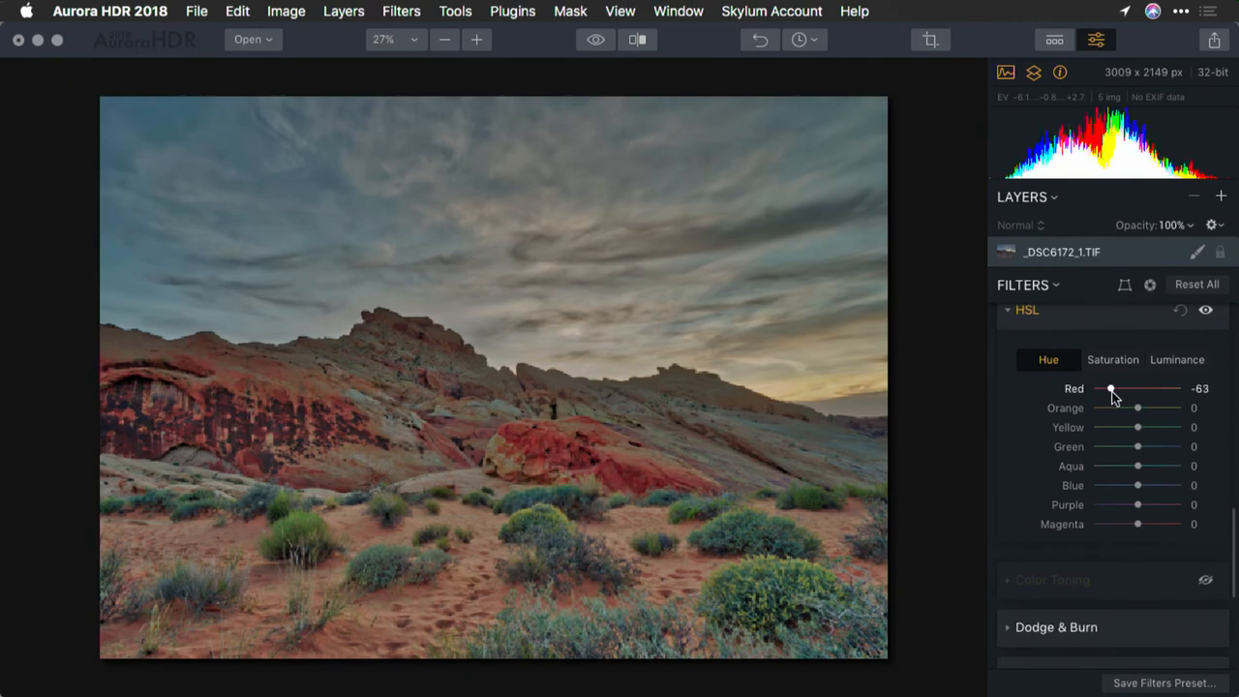
drag(1139, 407, 1123, 407)
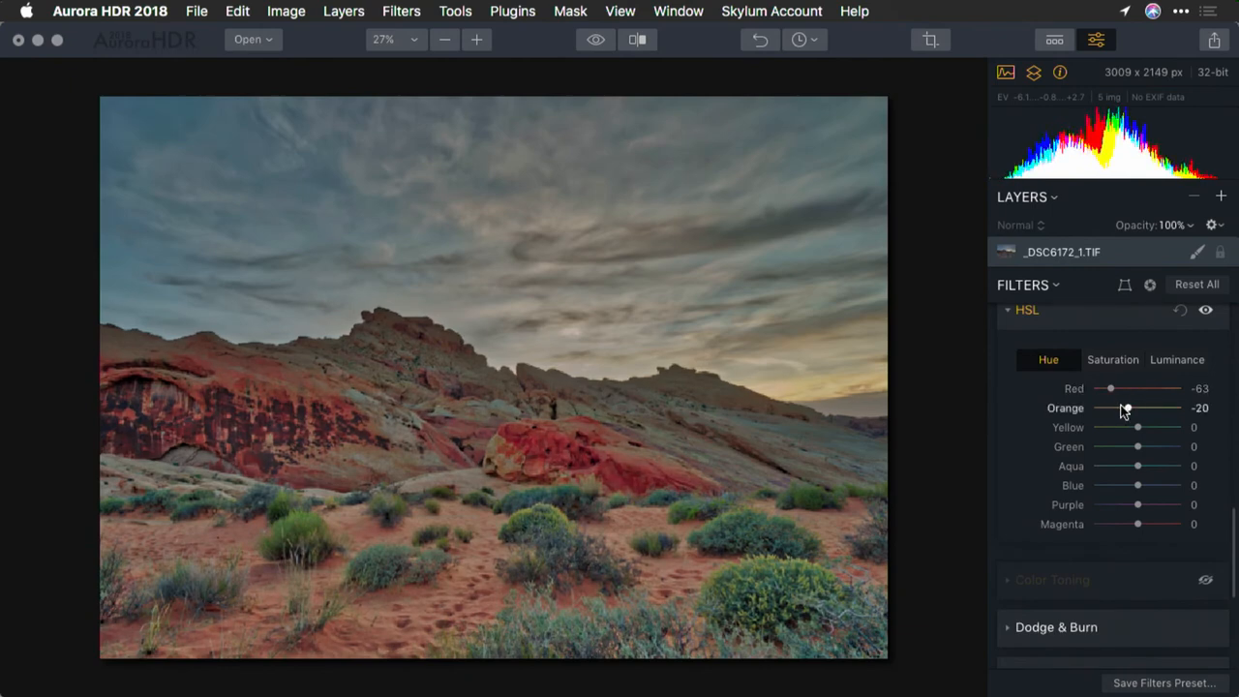
drag(1125, 406, 1121, 407)
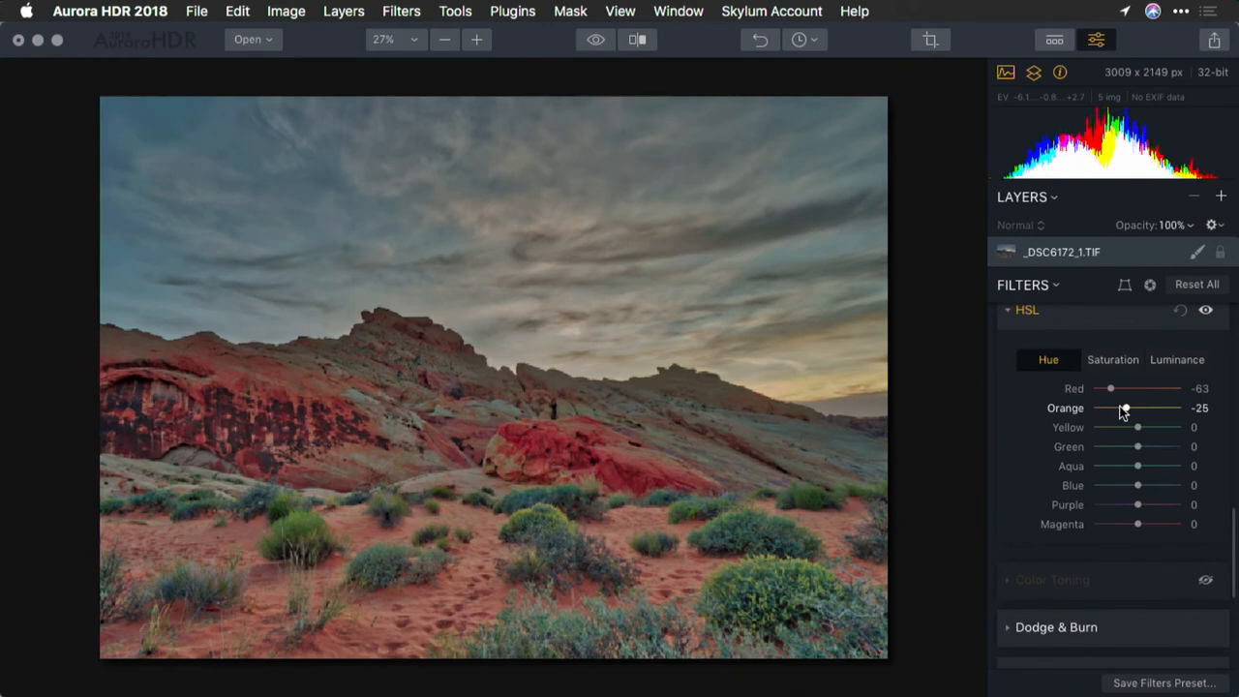
drag(1123, 407, 1131, 406)
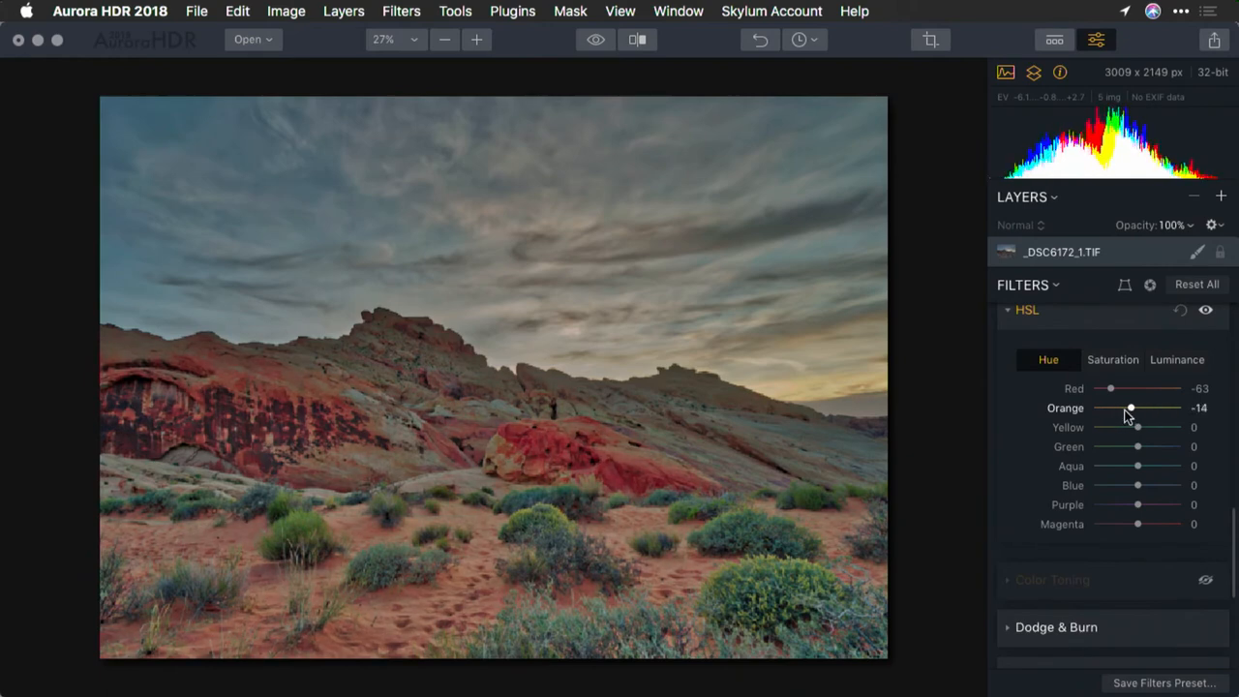
drag(1102, 388, 1131, 387)
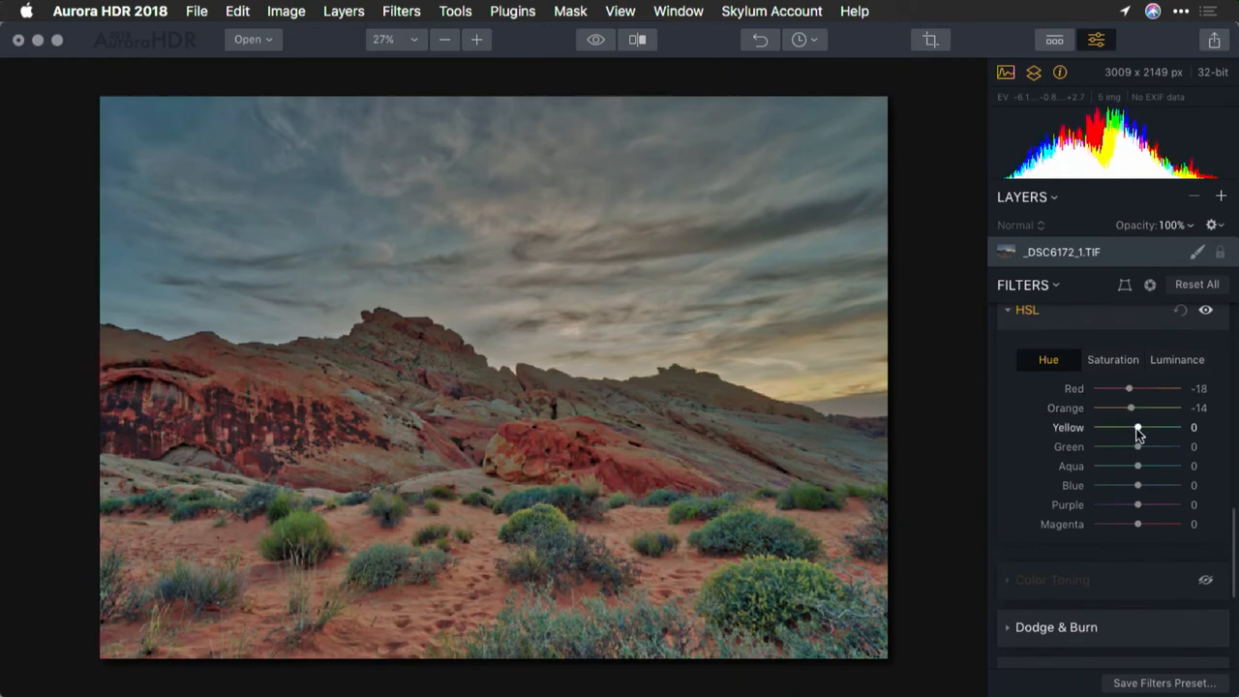
- Leave Yellow hue at zero and shift Green hue to -31 for the vegetation
drag(1139, 428, 1123, 427)
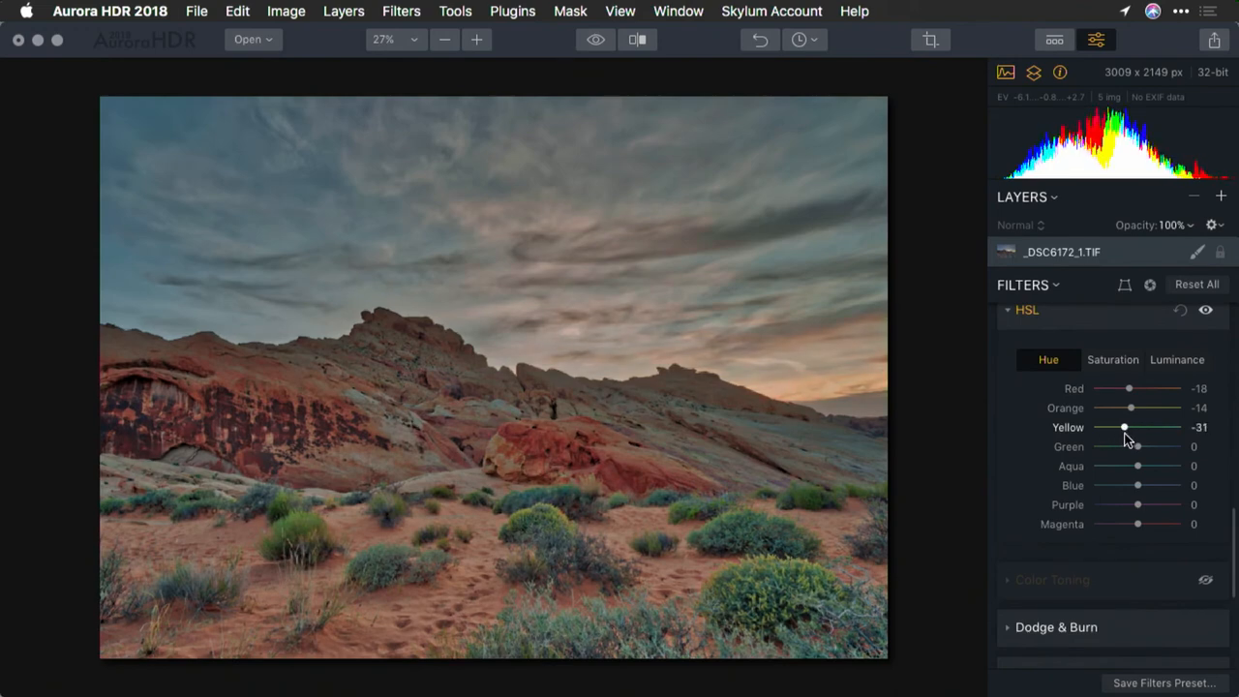
drag(1123, 428, 1131, 428)
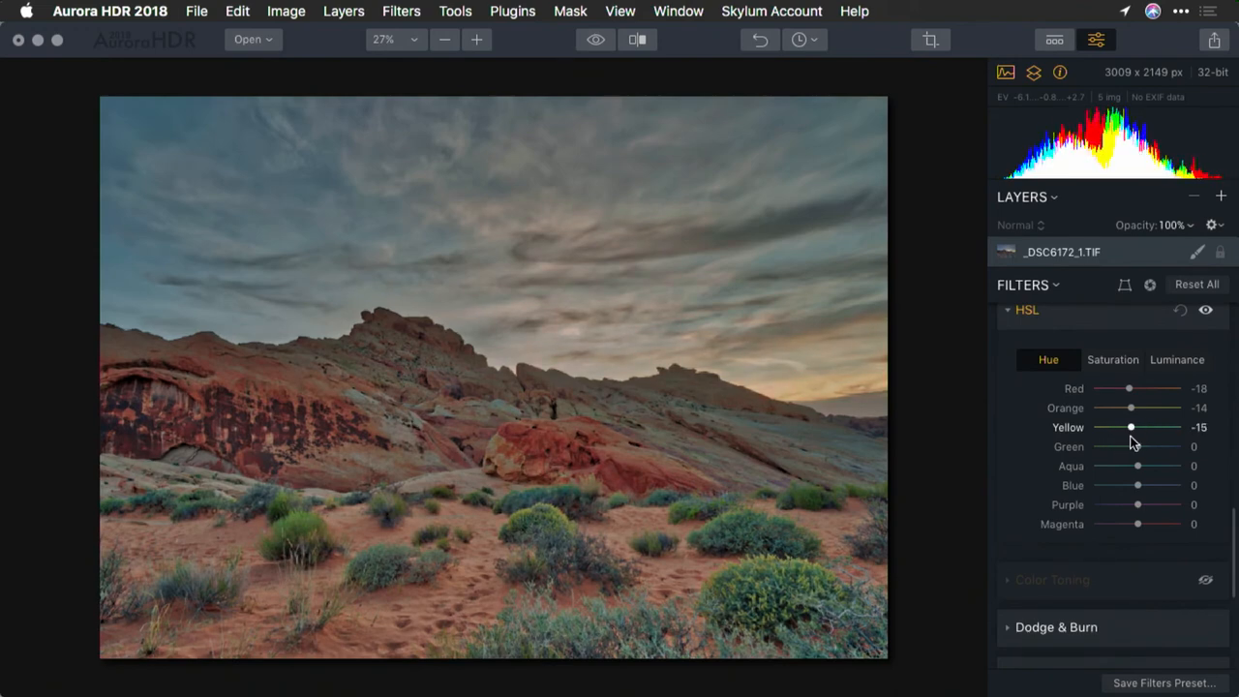
drag(1131, 428, 1127, 428)
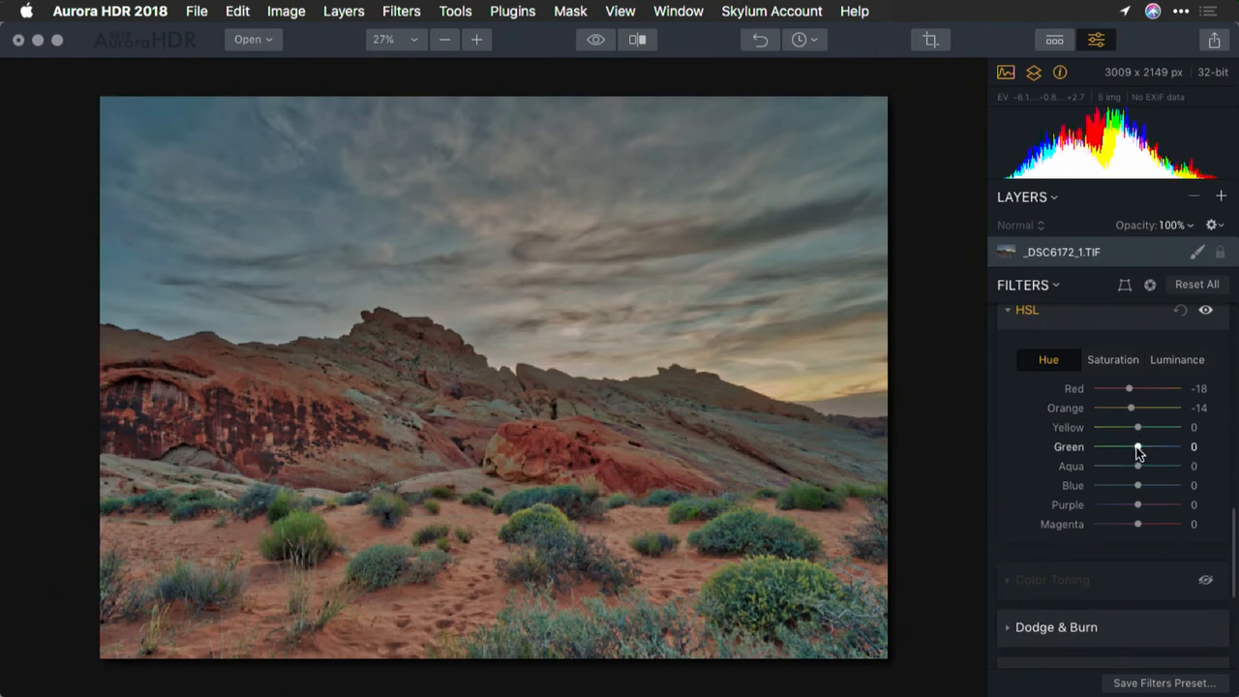
drag(1139, 445, 1135, 445)
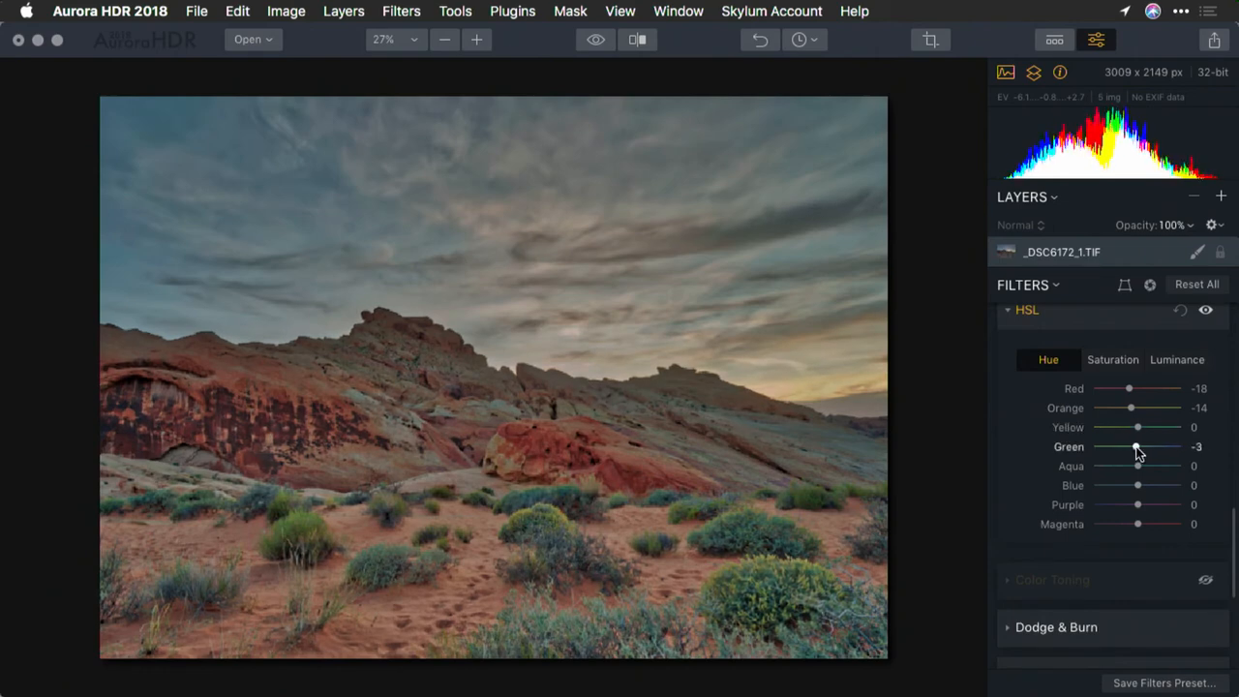
drag(1139, 446, 1123, 445)
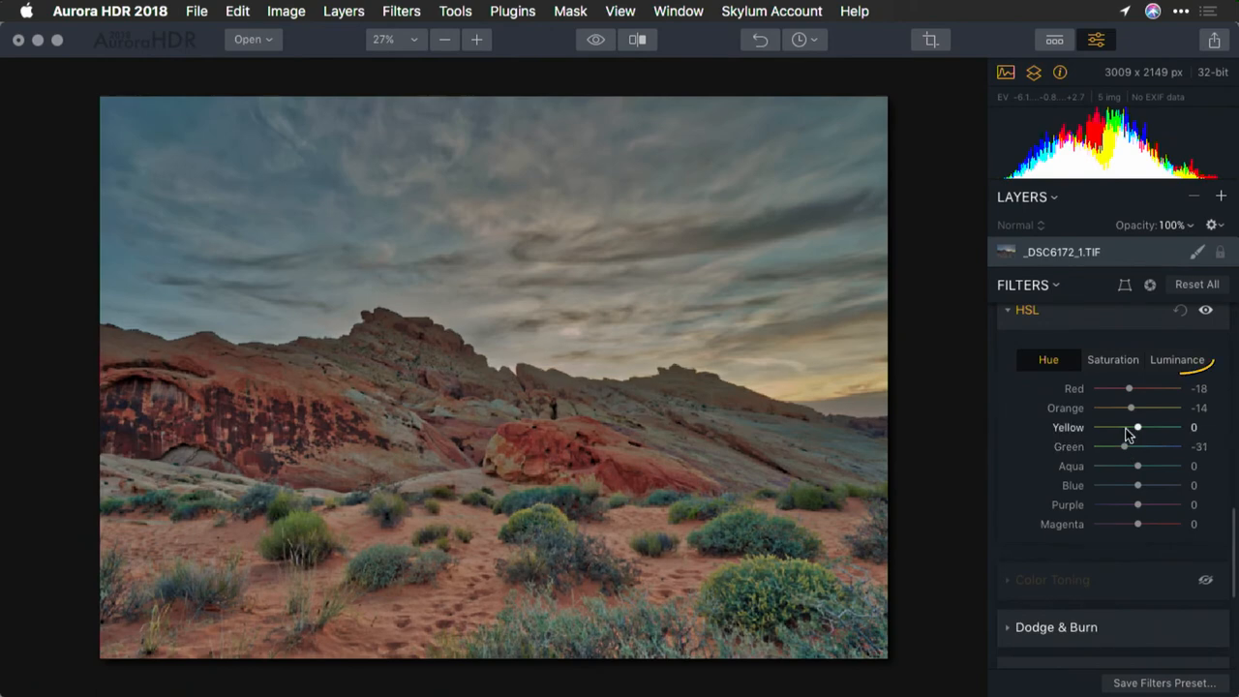
- In HSL Luminance, darken Green to -32 and brighten Yellow to 54
click(1179, 360)
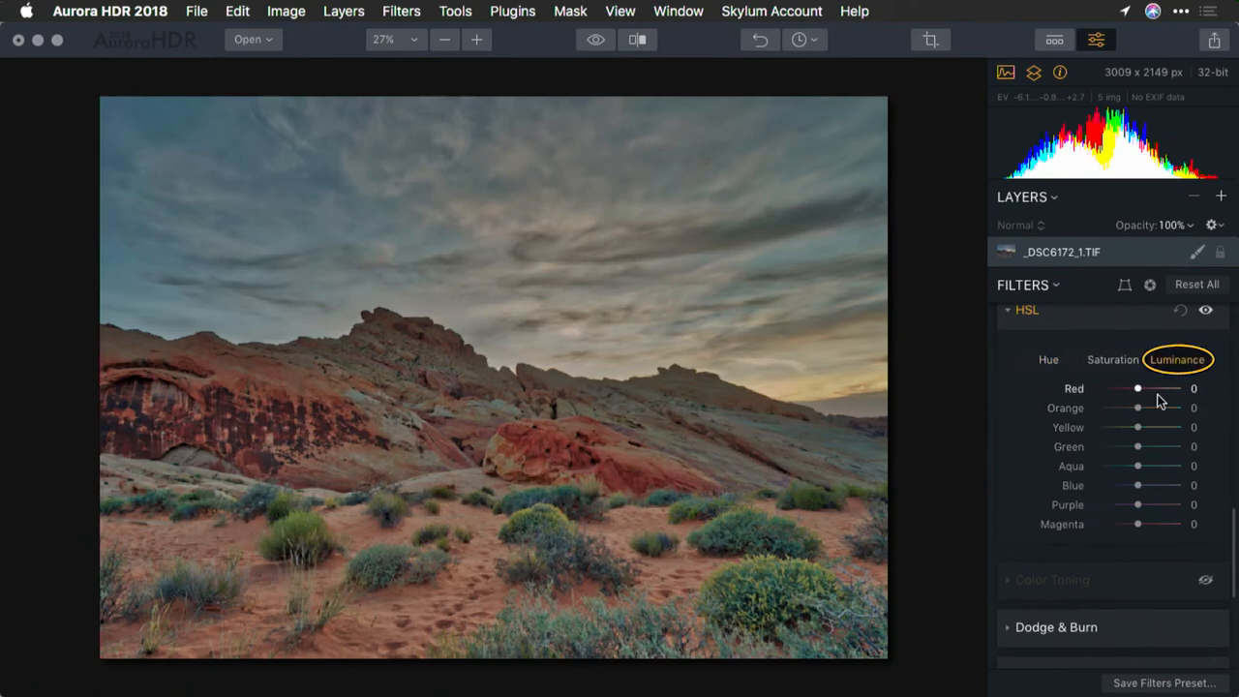
drag(1139, 445, 1123, 446)
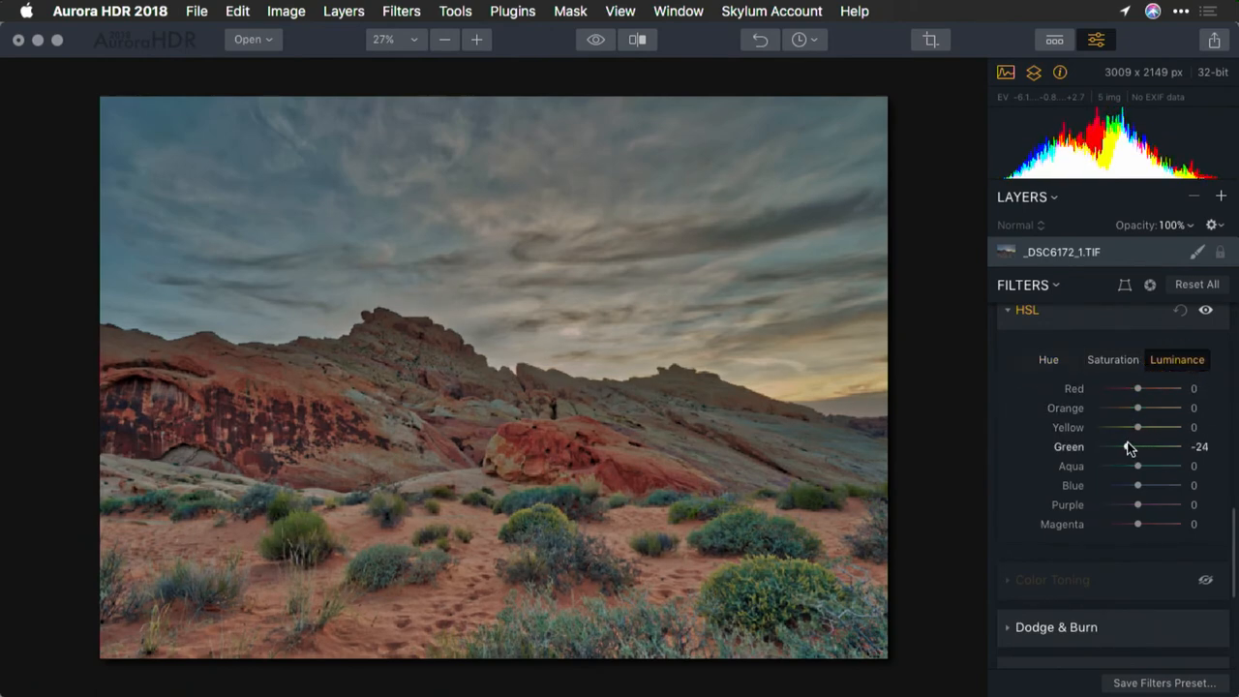
drag(1138, 445, 1131, 446)
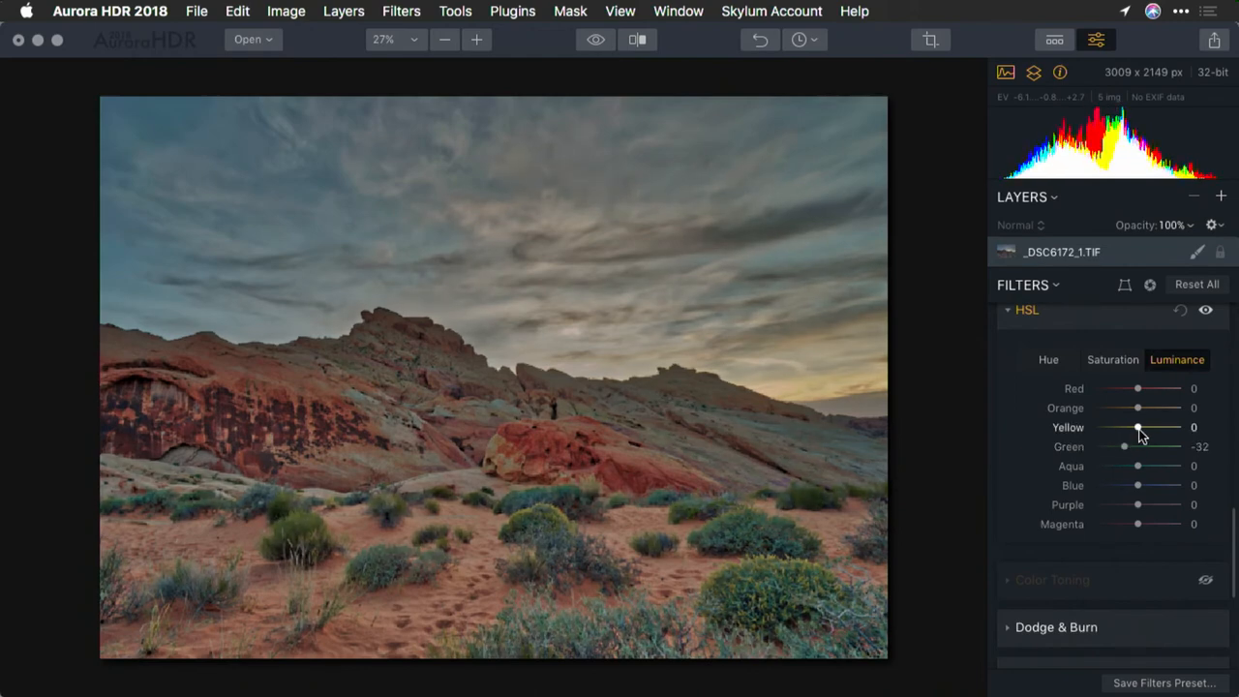
drag(1139, 427, 1185, 427)
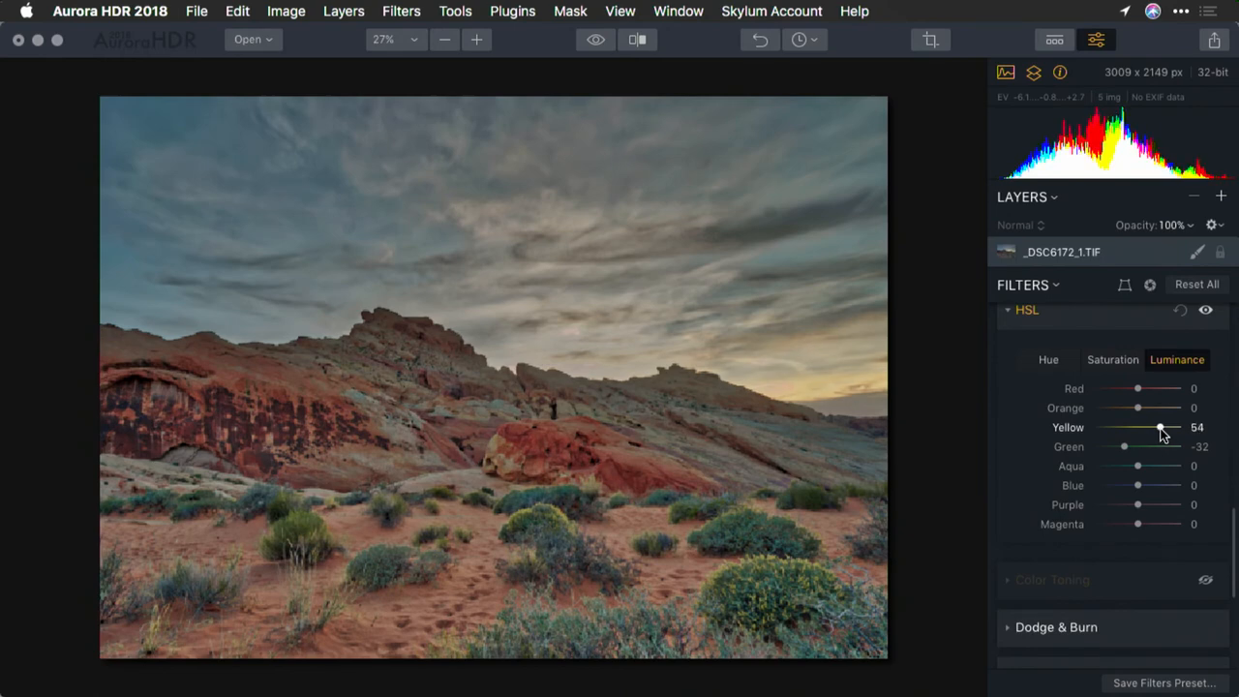
- In HSL Saturation, boost Yellow to 88 and set Orange to 16
click(1112, 358)
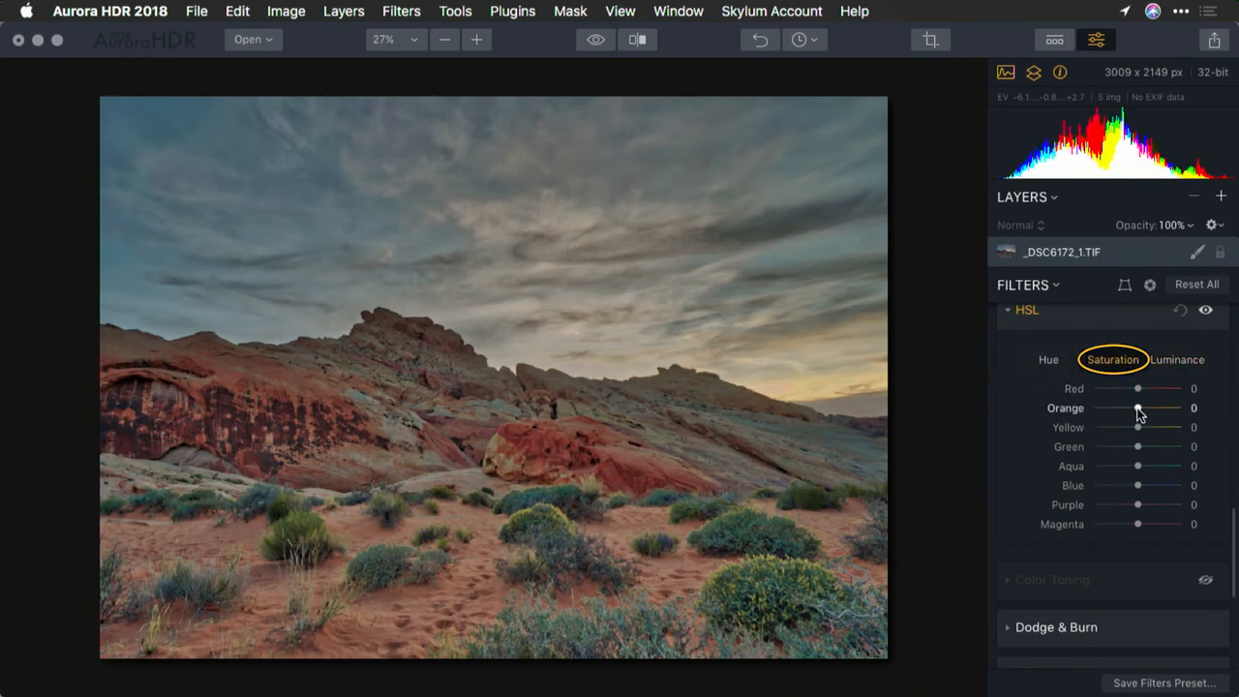
drag(1138, 428, 1171, 428)
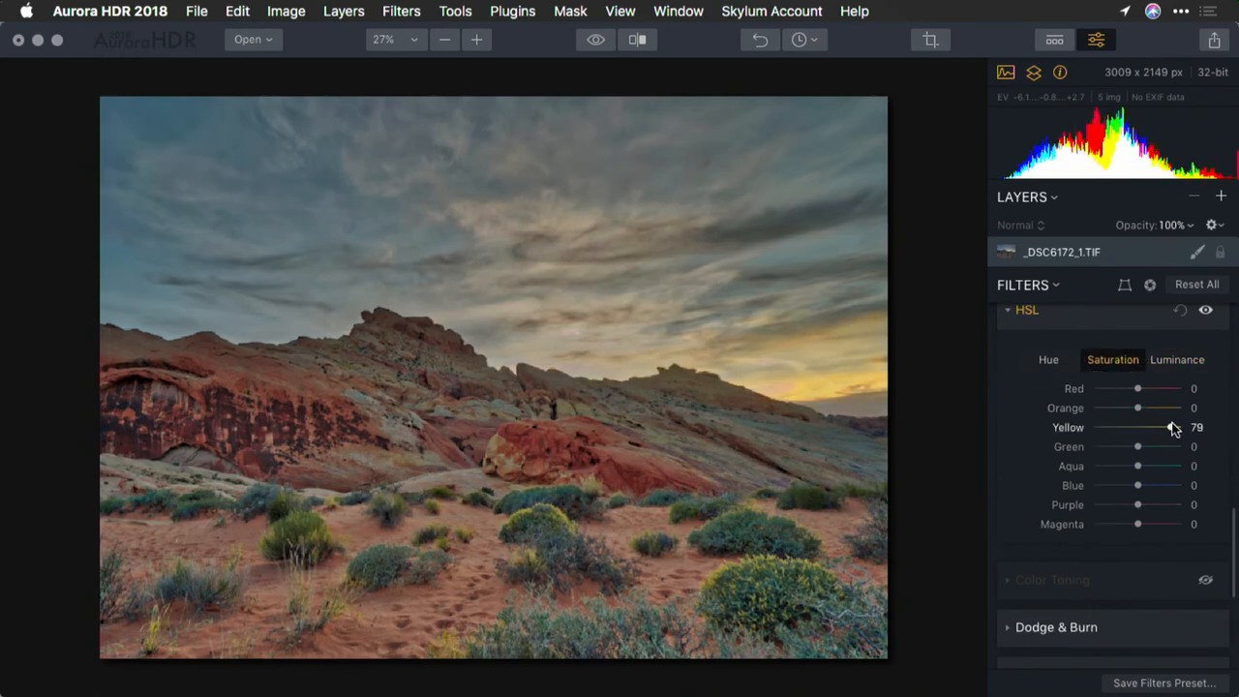
drag(1139, 407, 1152, 406)
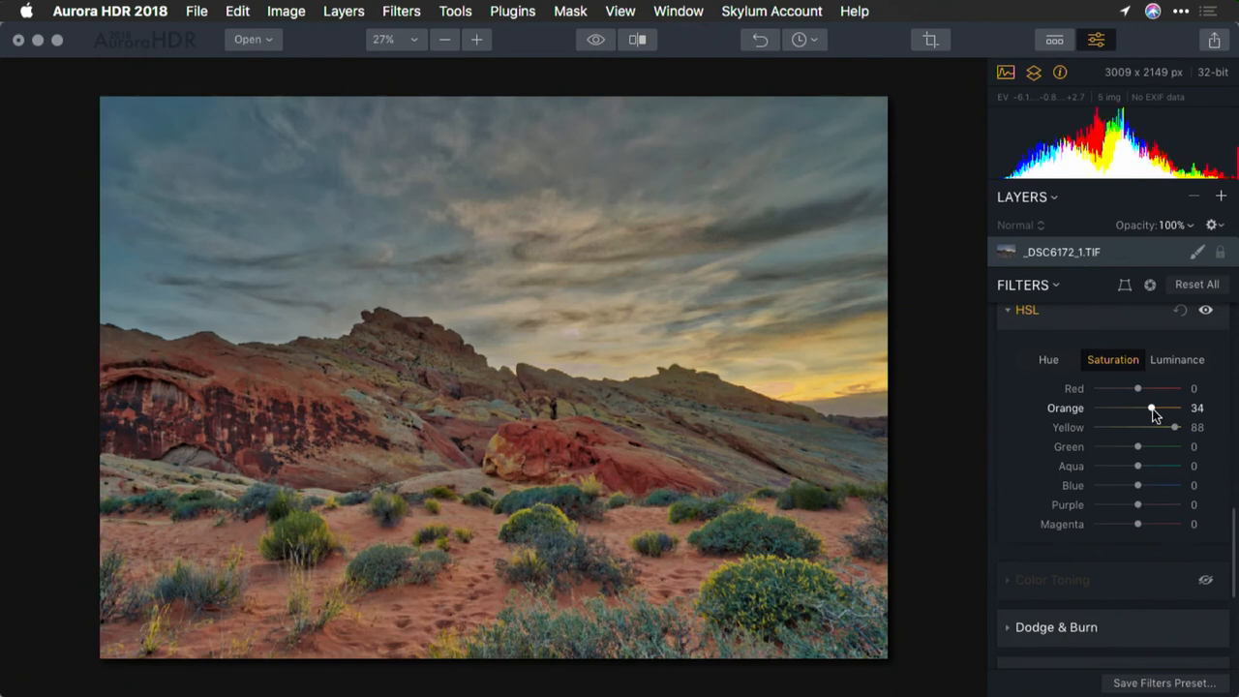
drag(1152, 407, 1144, 406)
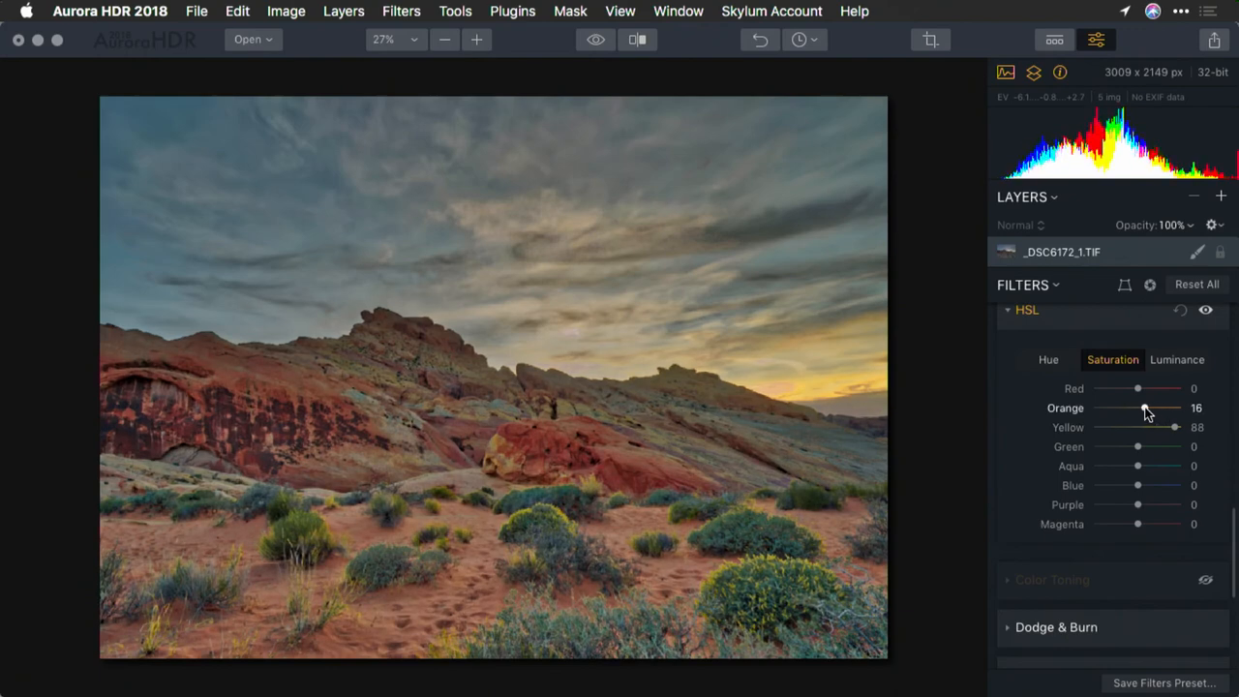
click(1206, 310)
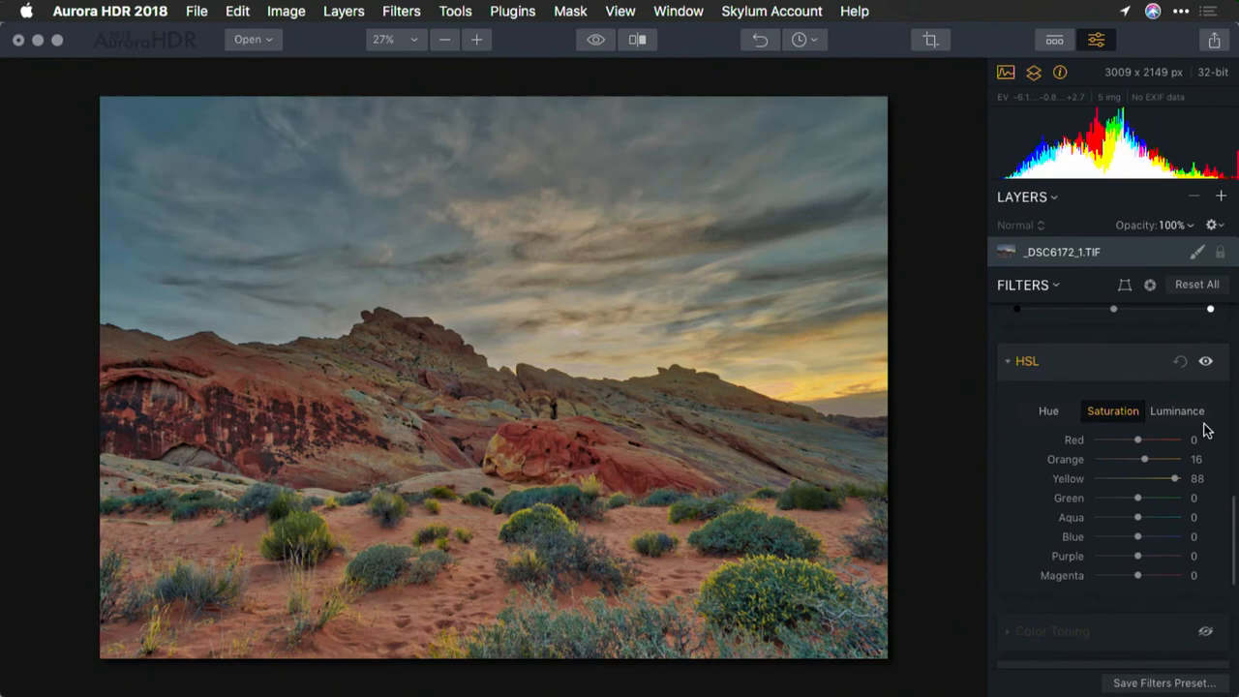
- Re-expand HSL and ease Yellow saturation down to 25
click(1007, 362)
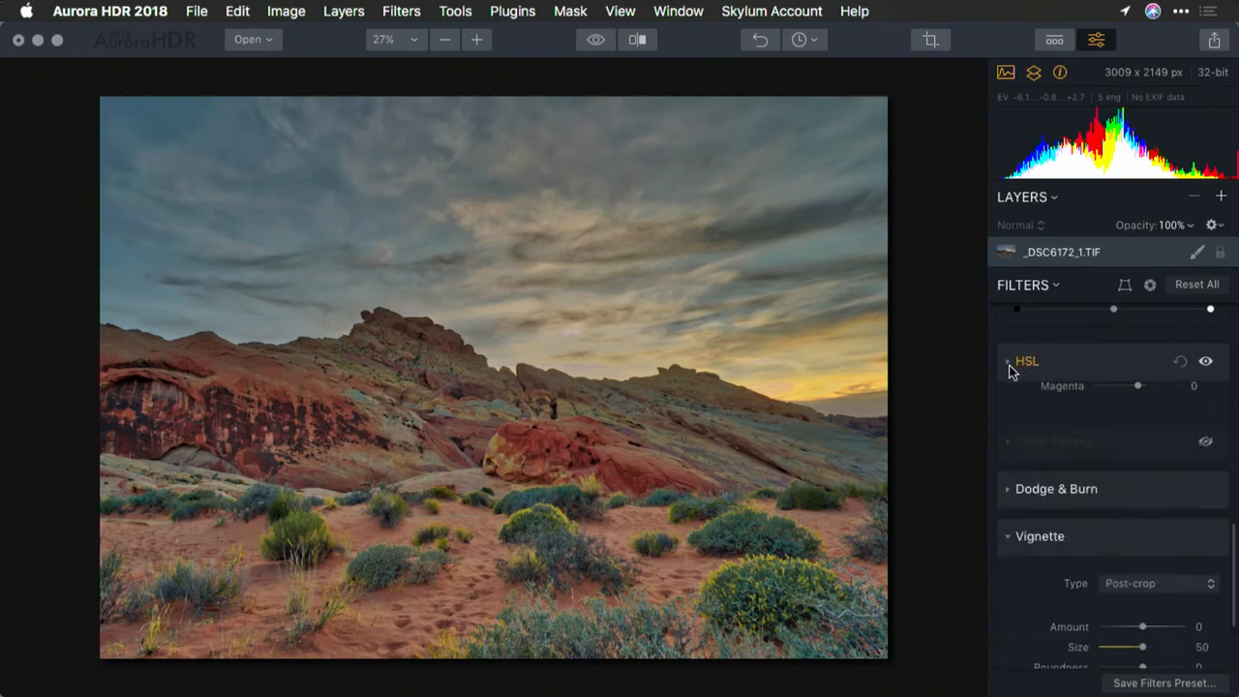
click(1007, 362)
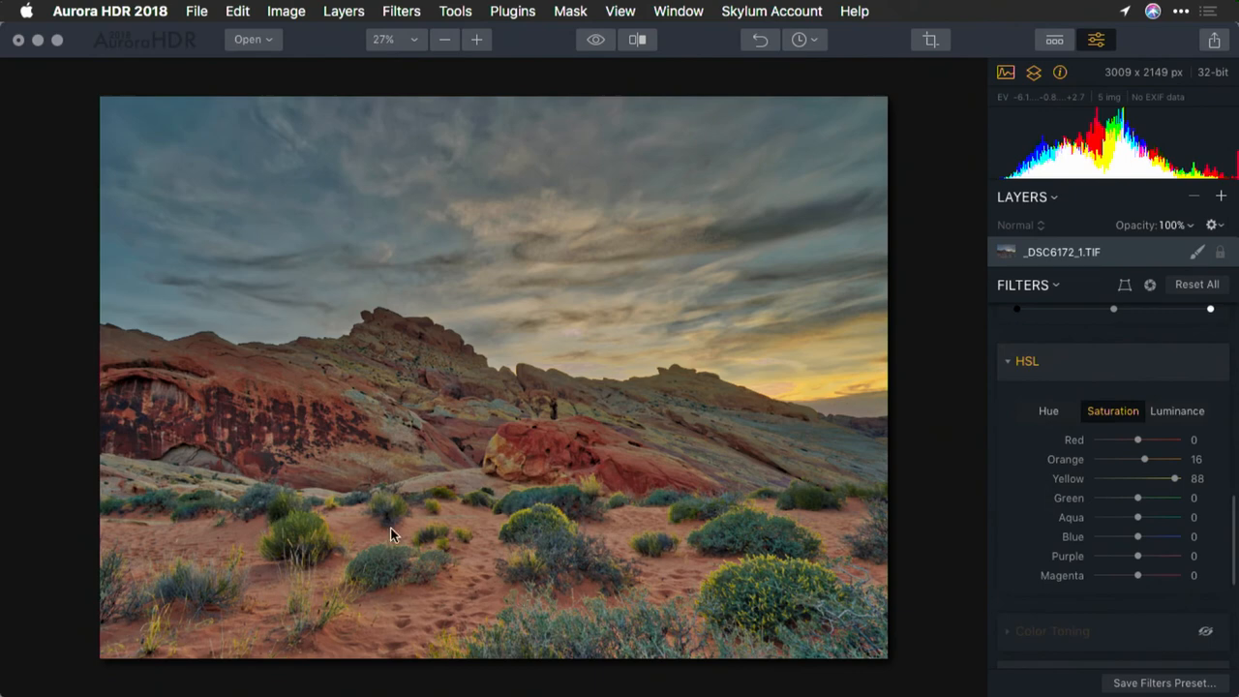
mouse_move(784, 558)
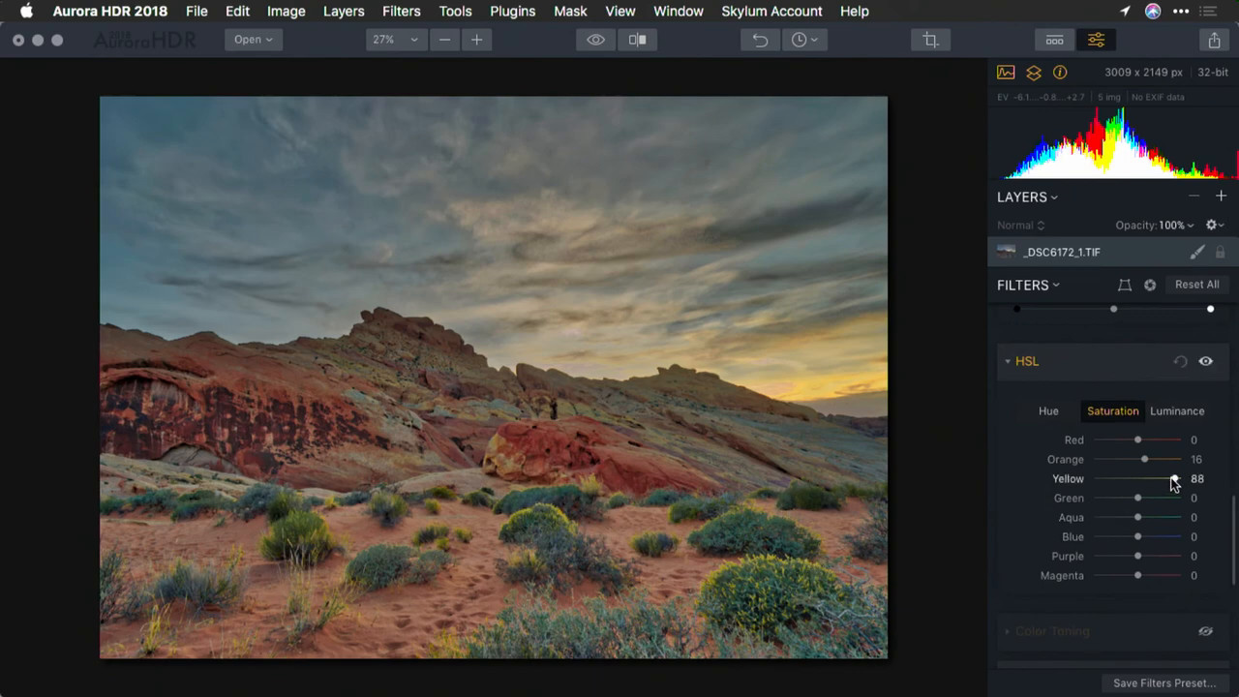
drag(1171, 478, 1142, 478)
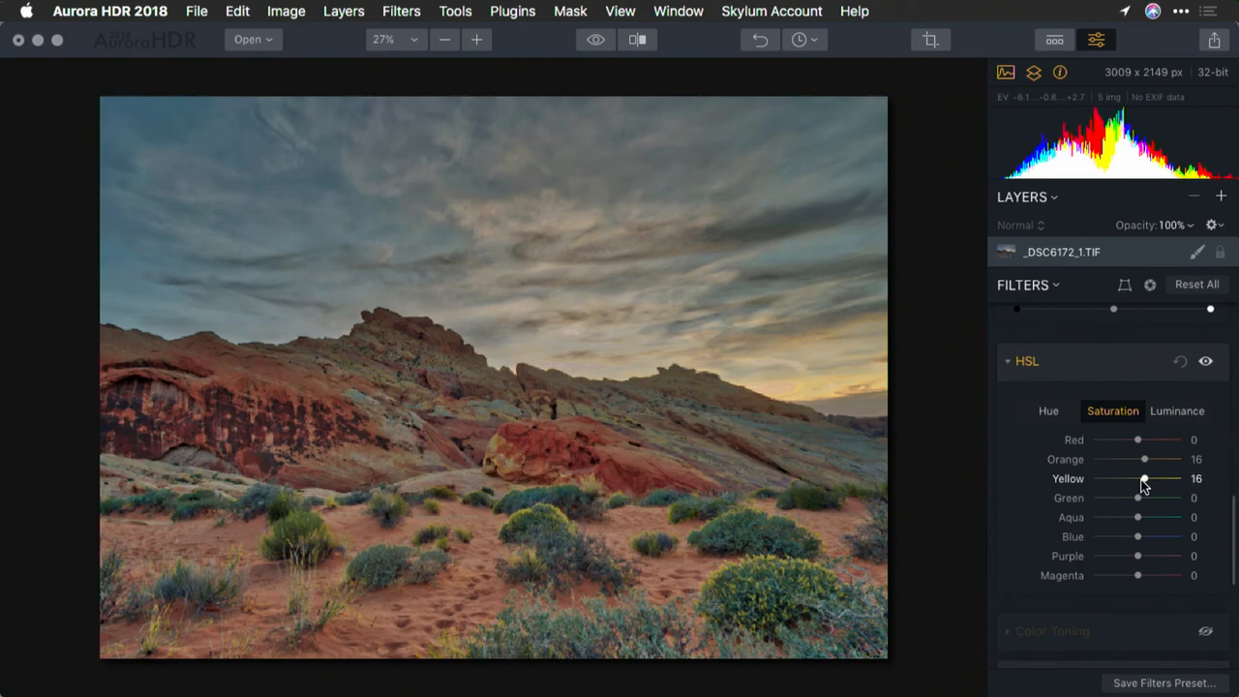
drag(1142, 479, 1151, 479)
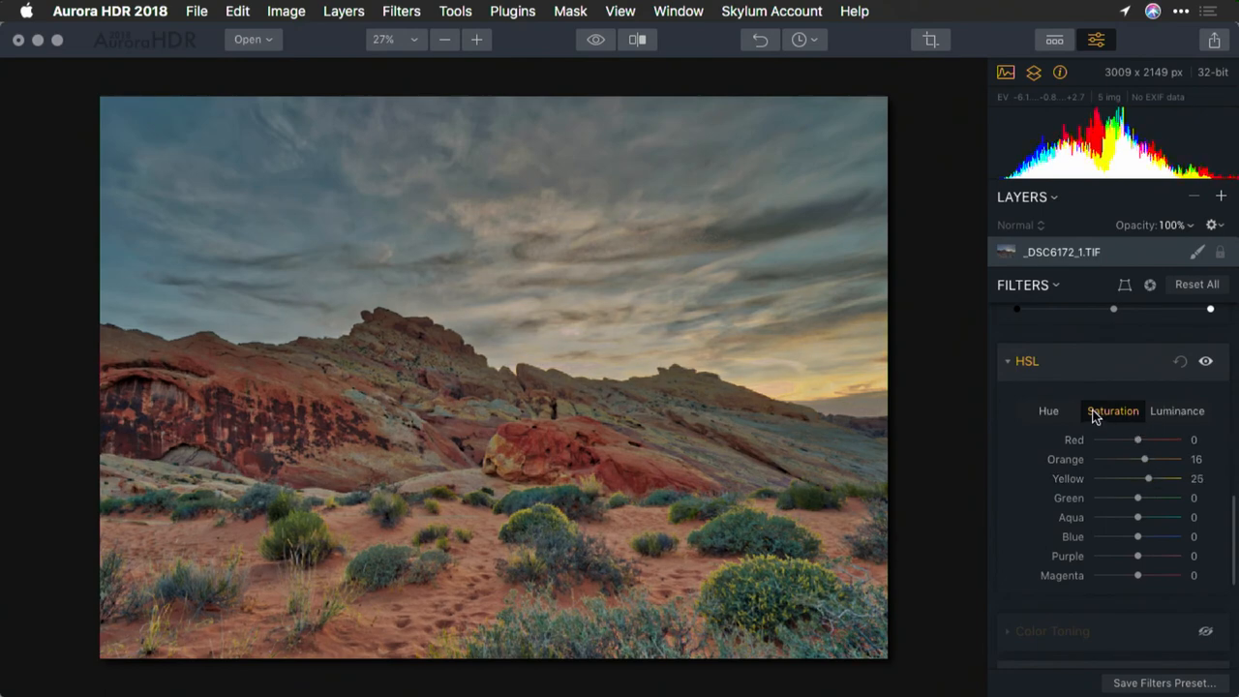
- Lower Yellow luminance to 19
click(1177, 411)
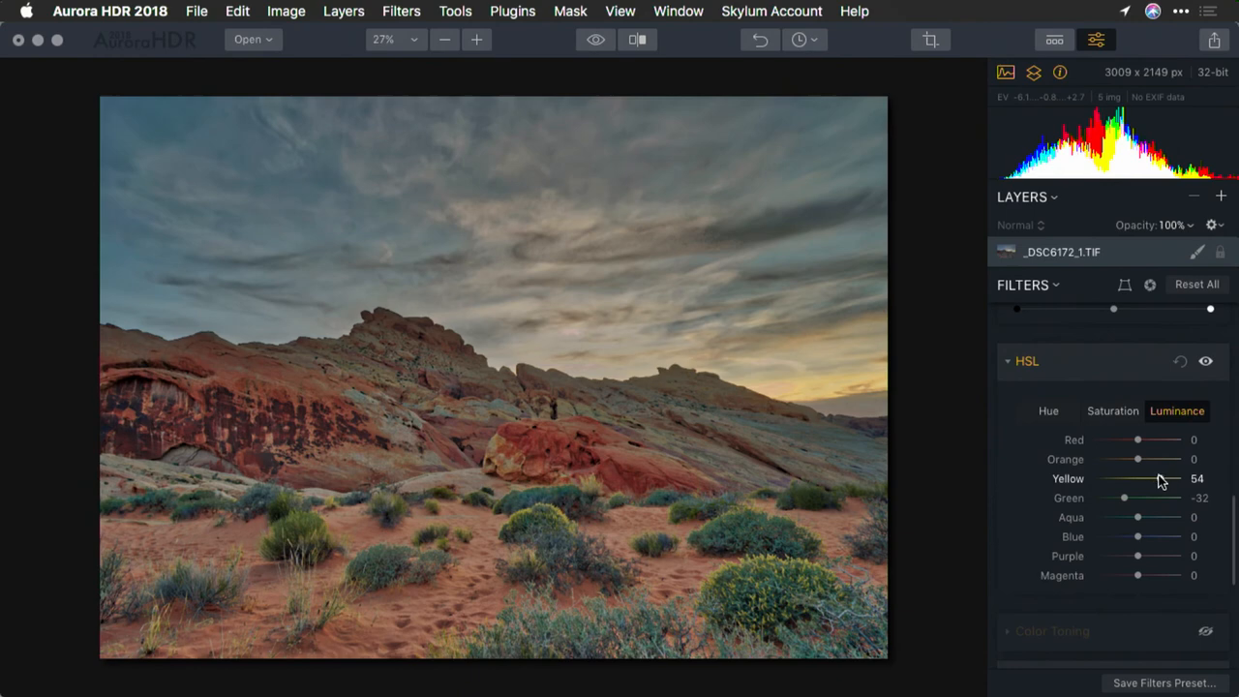
drag(1165, 478, 1146, 478)
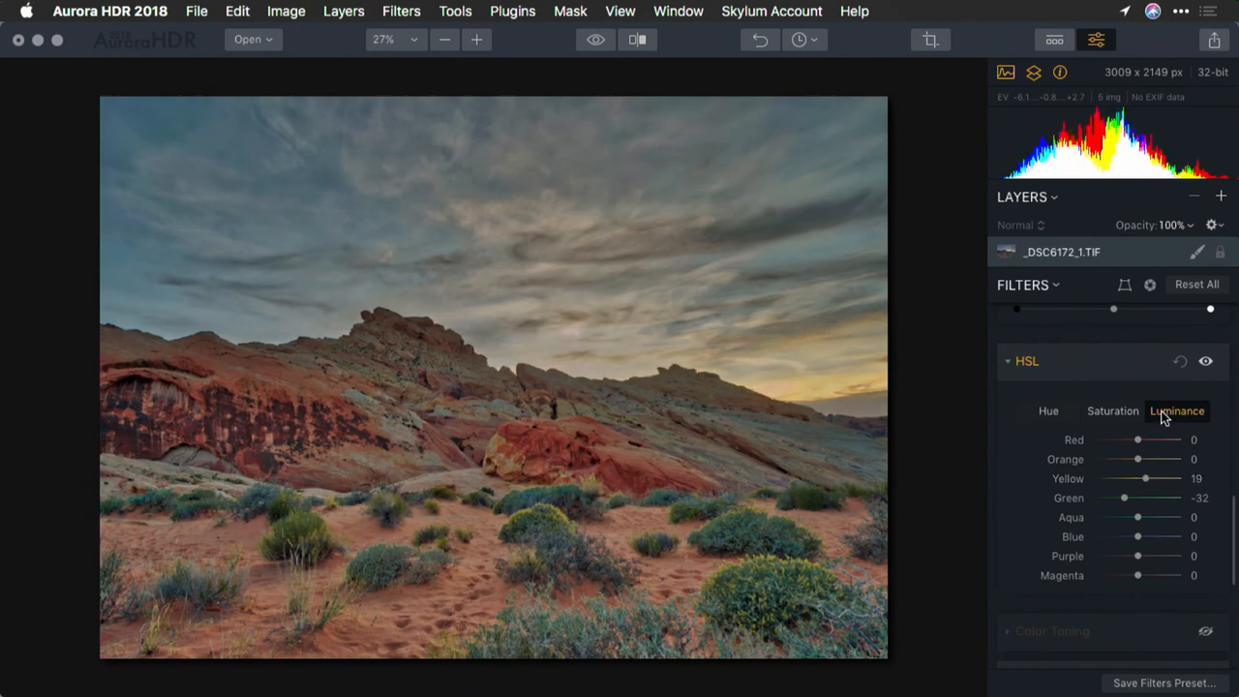
mouse_move(1159, 438)
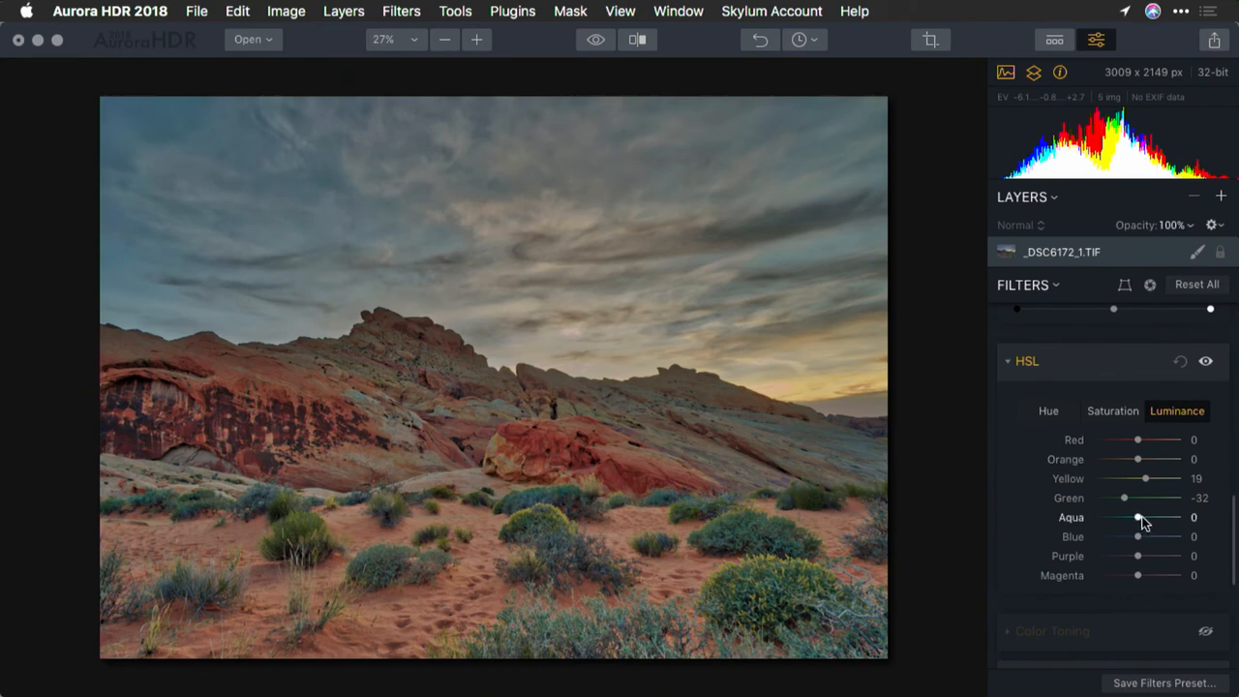
- Brighten the sky with Aqua luminance 36 and Blue luminance 37
drag(1139, 517, 1135, 517)
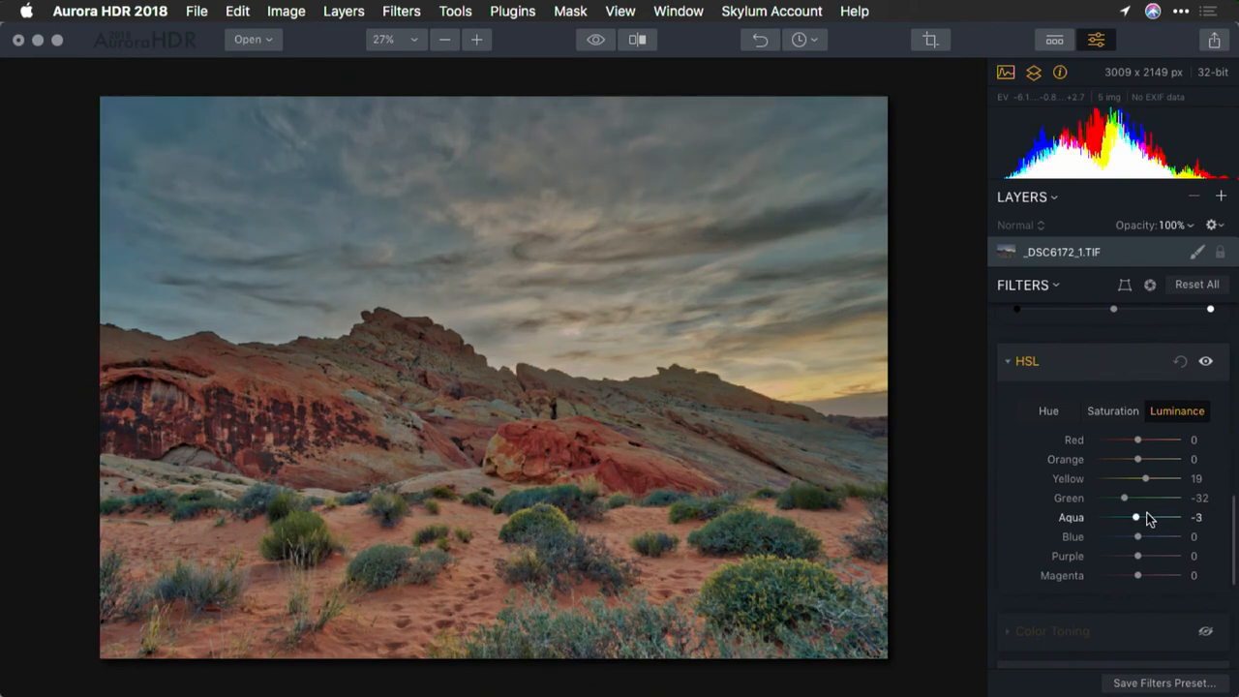
drag(1135, 517, 1154, 517)
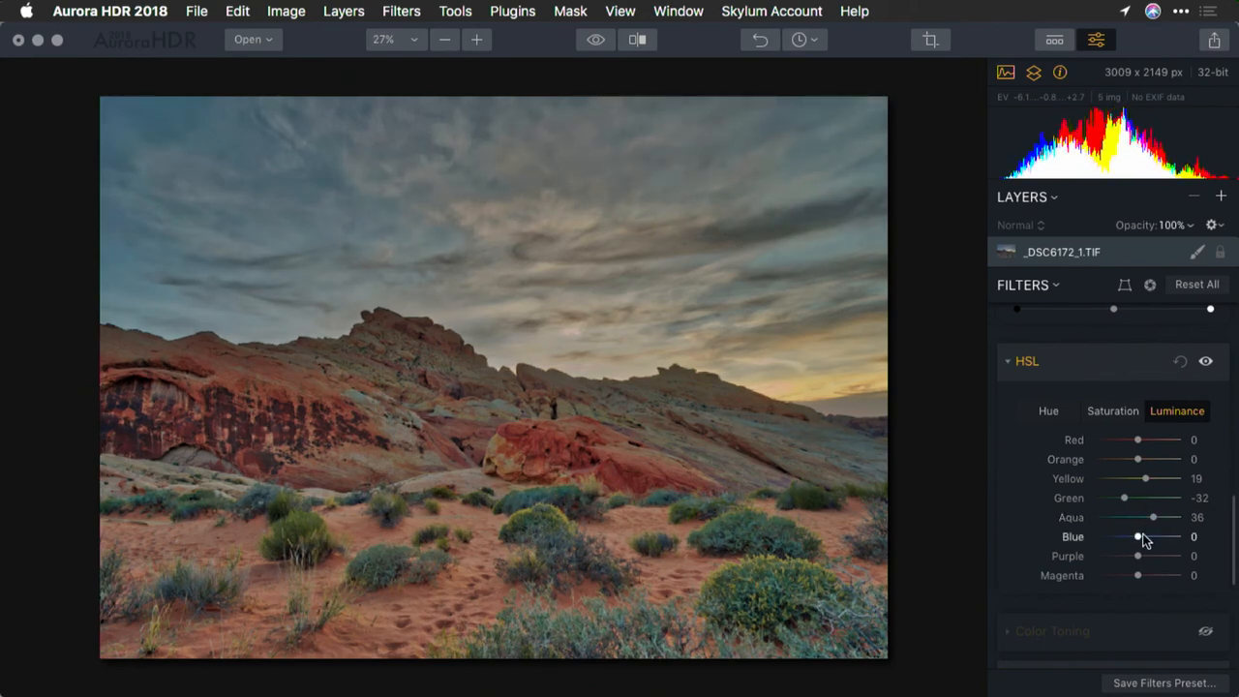
drag(1138, 537, 1154, 536)
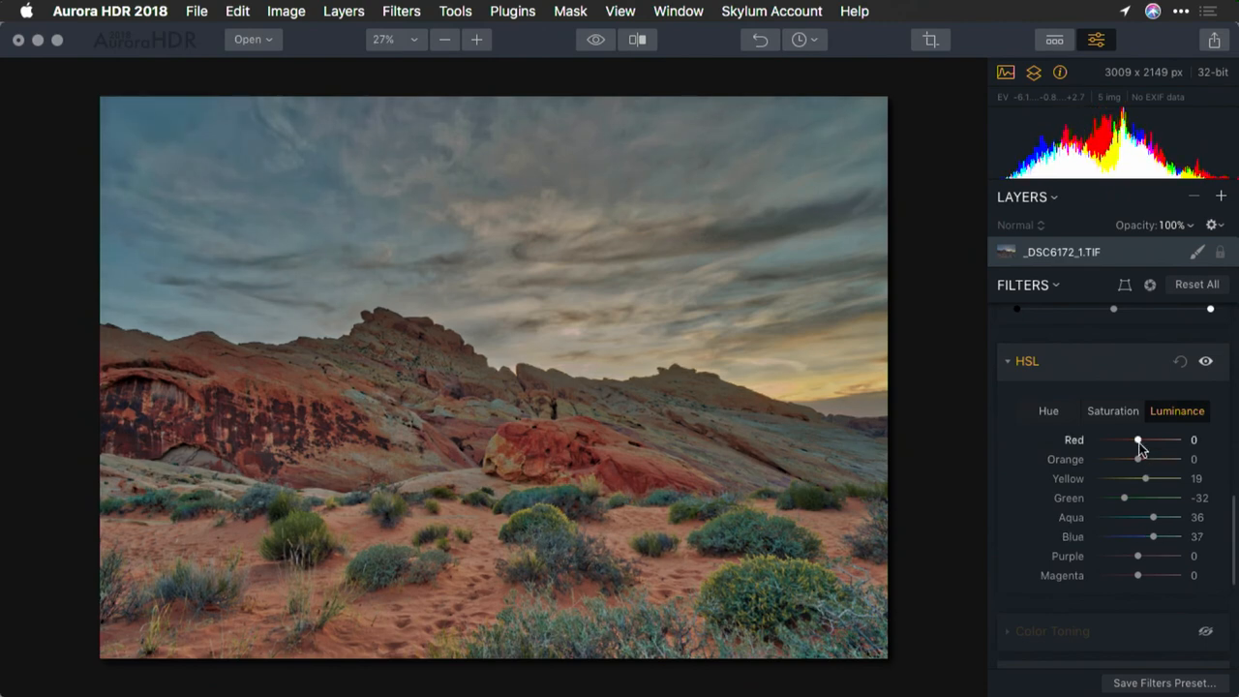
- Set Aqua saturation to about 2
click(1112, 411)
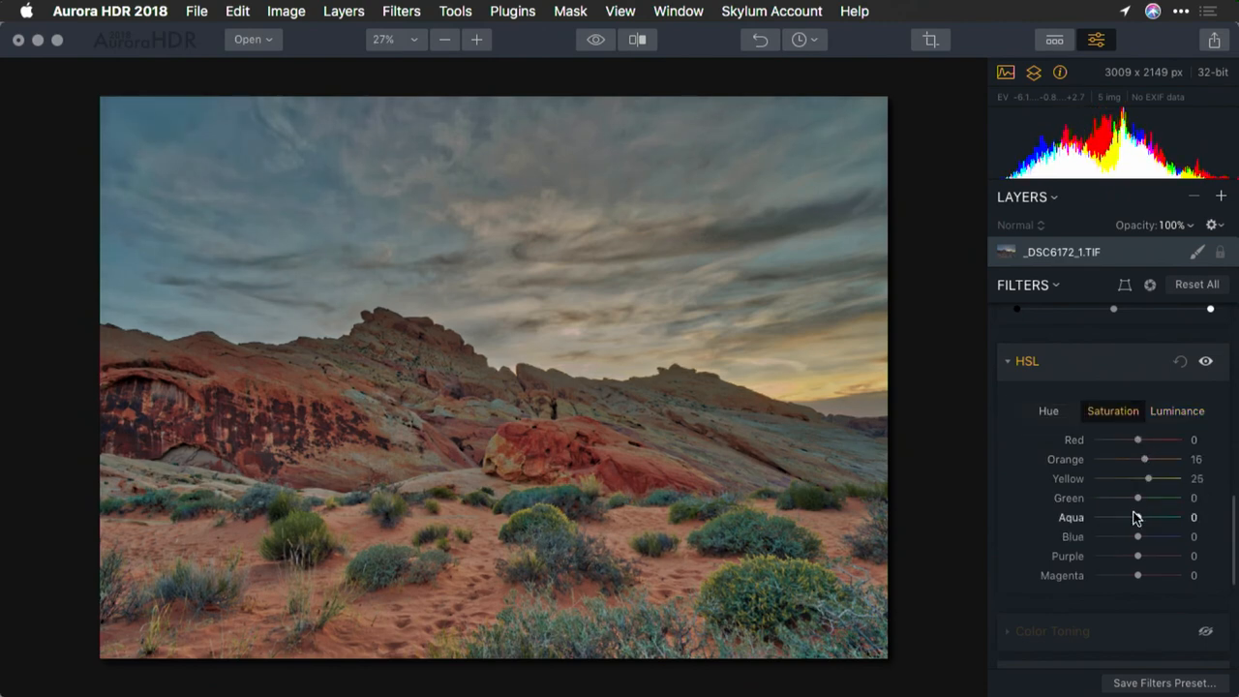
drag(1138, 516, 1131, 517)
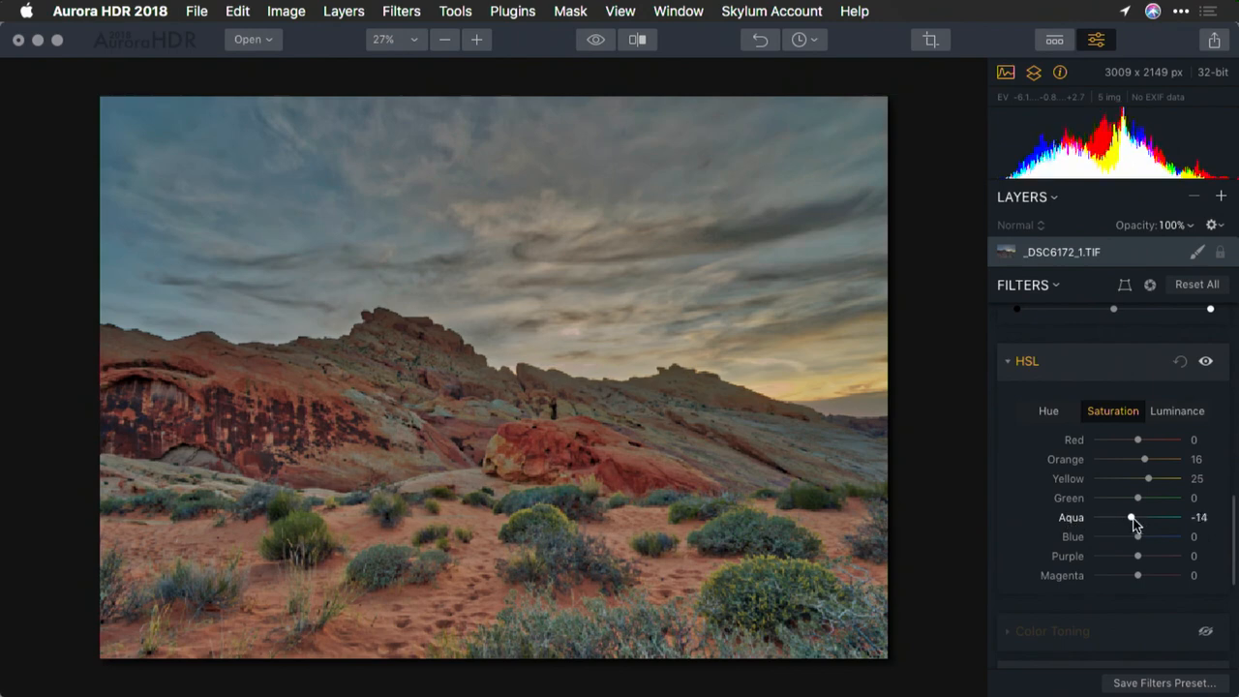
drag(1127, 517, 1141, 517)
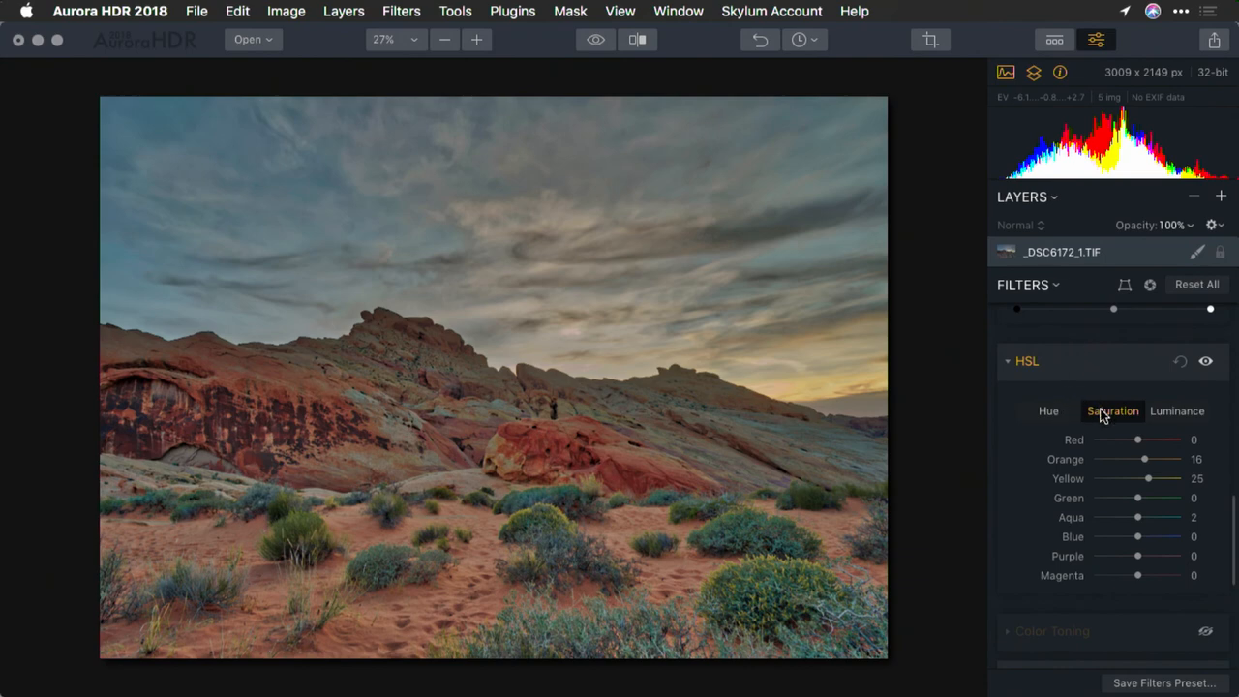
click(1110, 410)
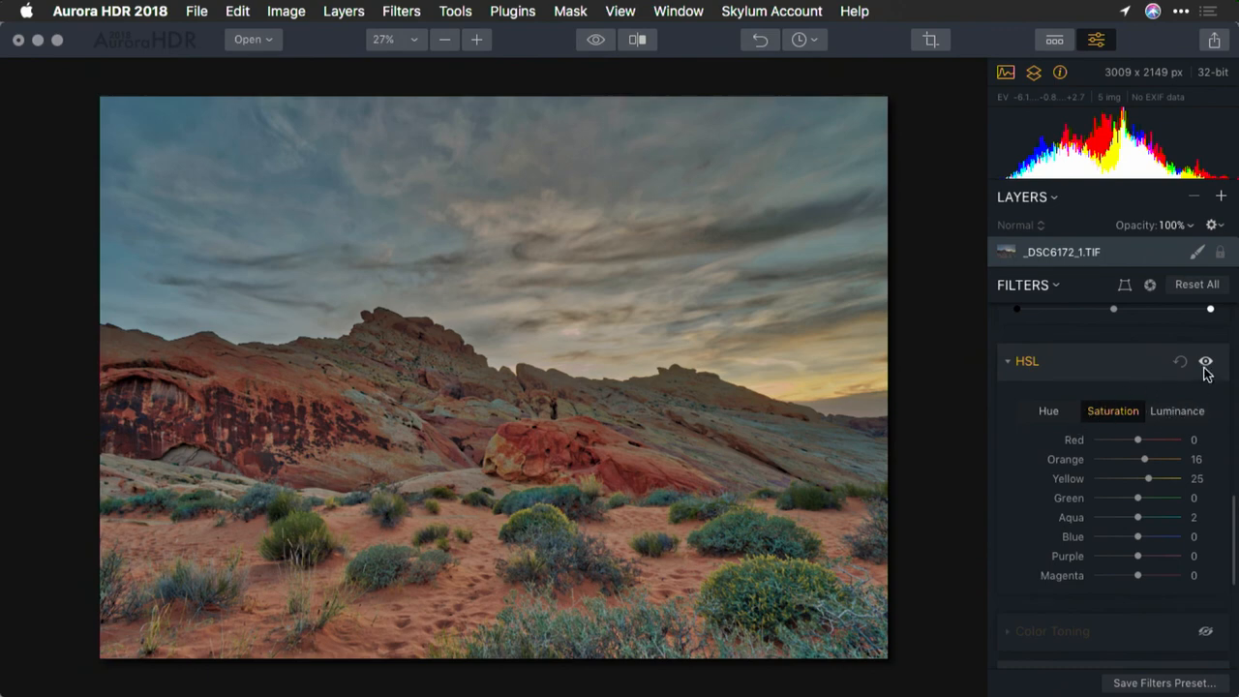
click(1205, 362)
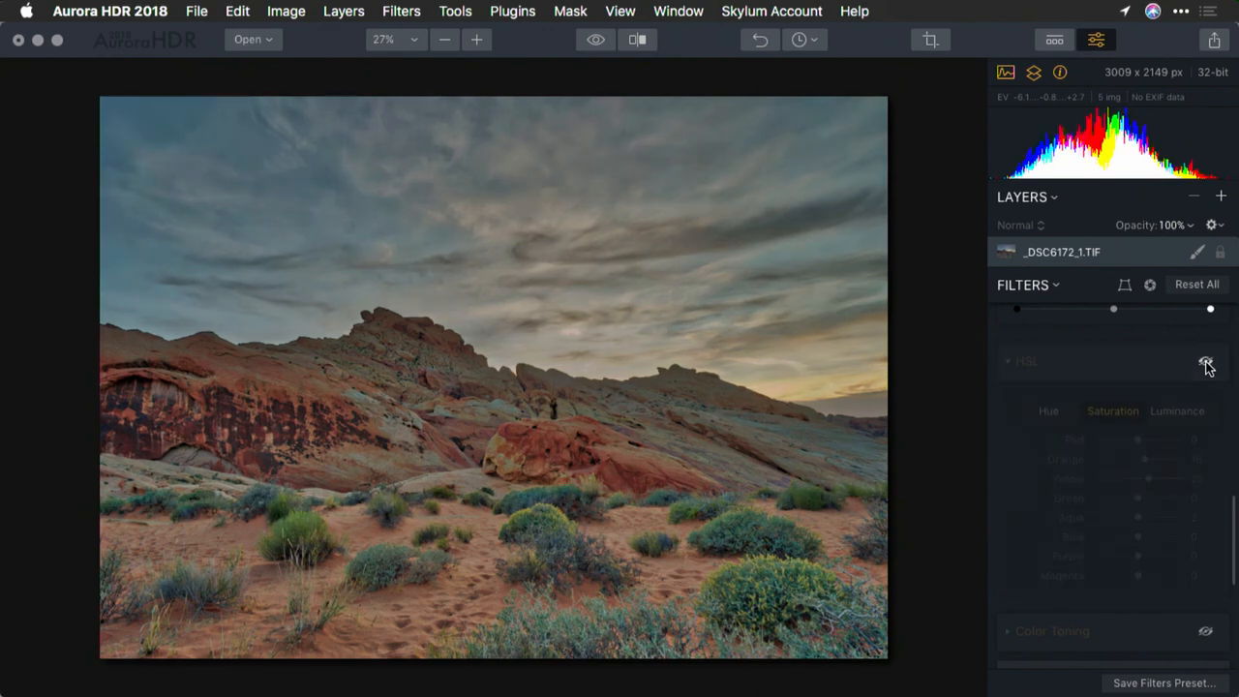
click(1204, 364)
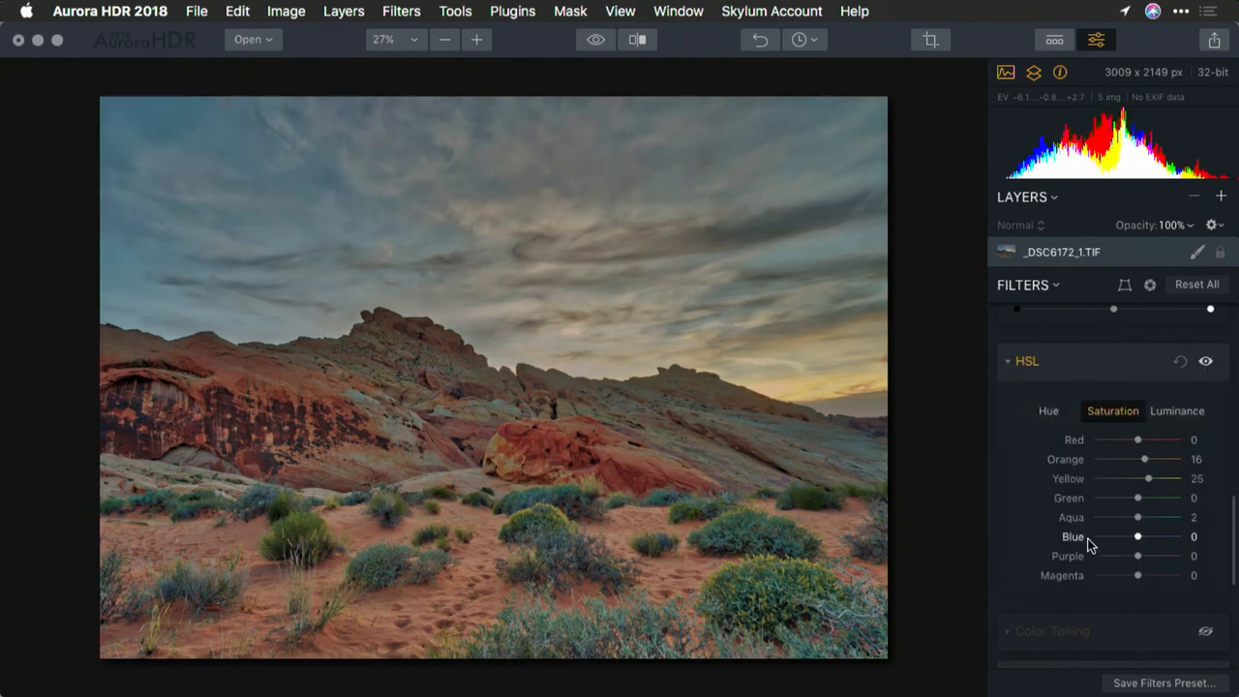
scroll(down, 3)
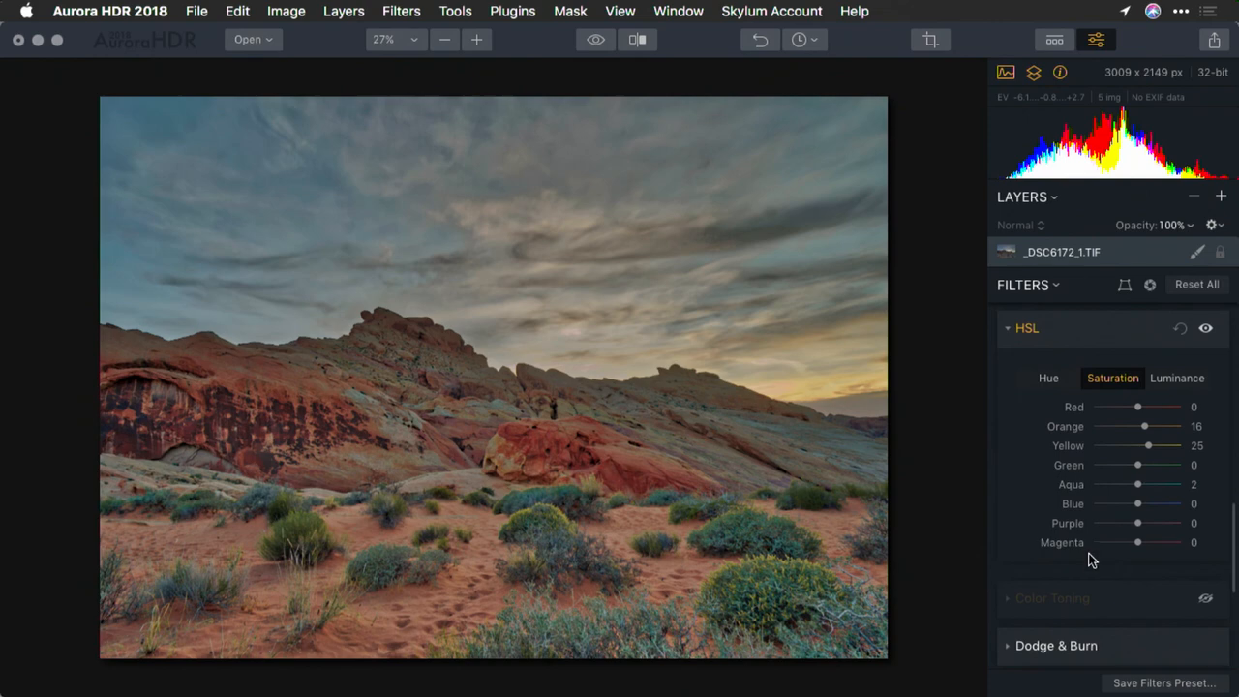